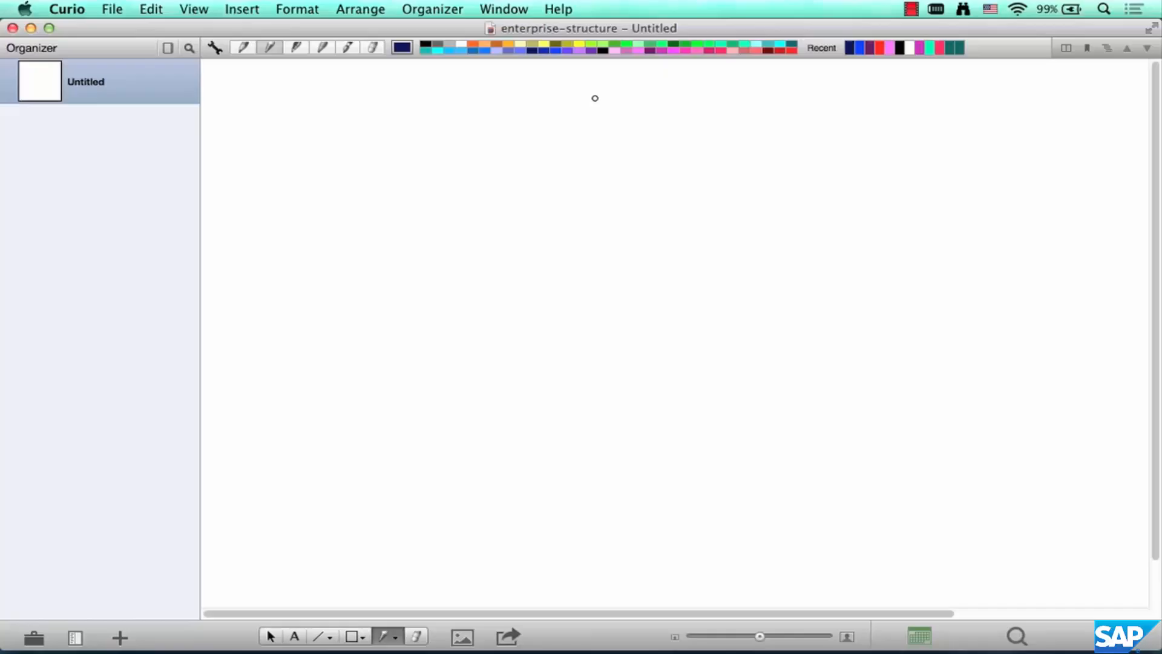
pyautogui.moveTo(598, 95)
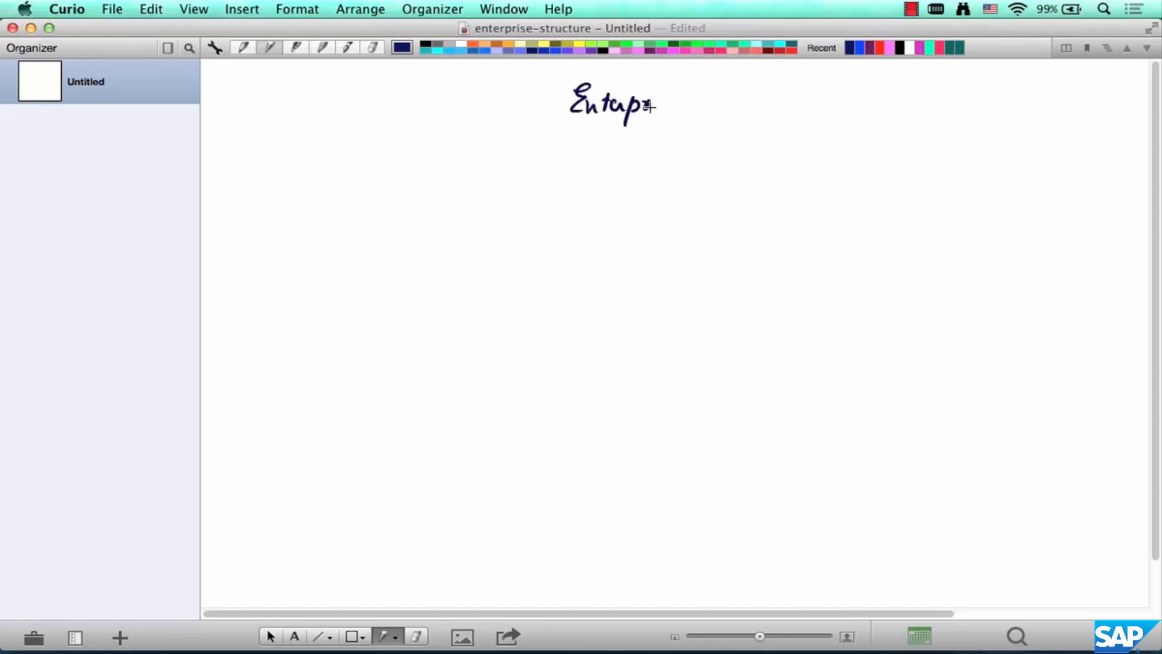
# Handwrite and underline the heading 'Enterprise Structure', then begin the first point '1. What'.
pyautogui.moveTo(645, 104); pyautogui.dragTo(726, 101)
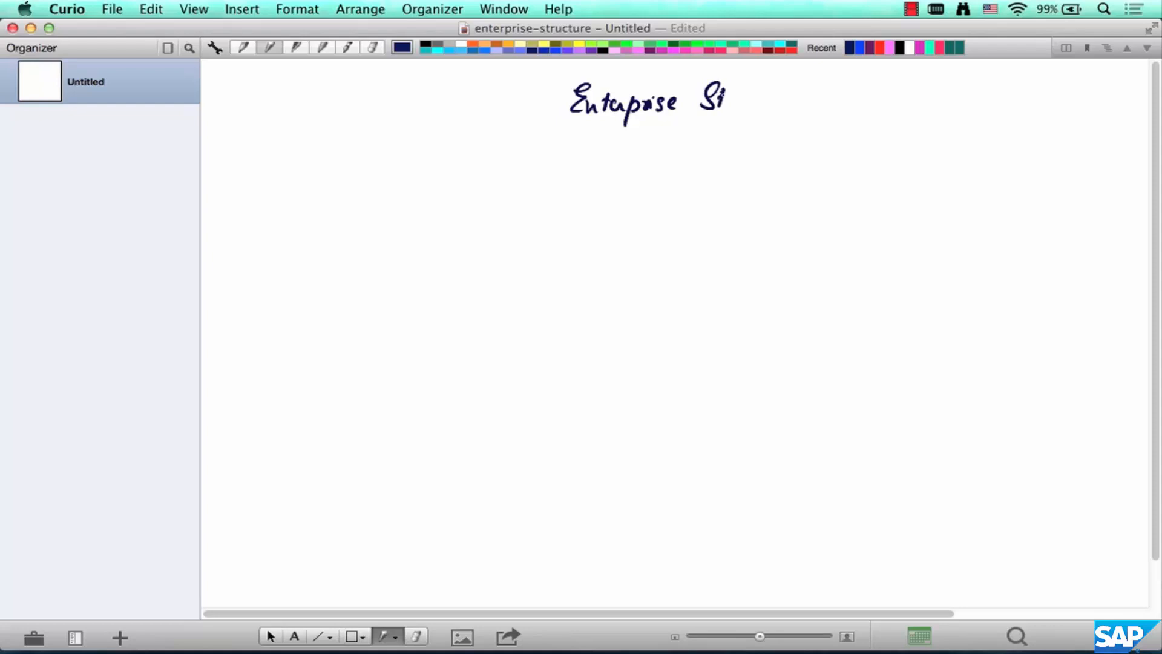
pyautogui.moveTo(723, 105); pyautogui.dragTo(796, 104)
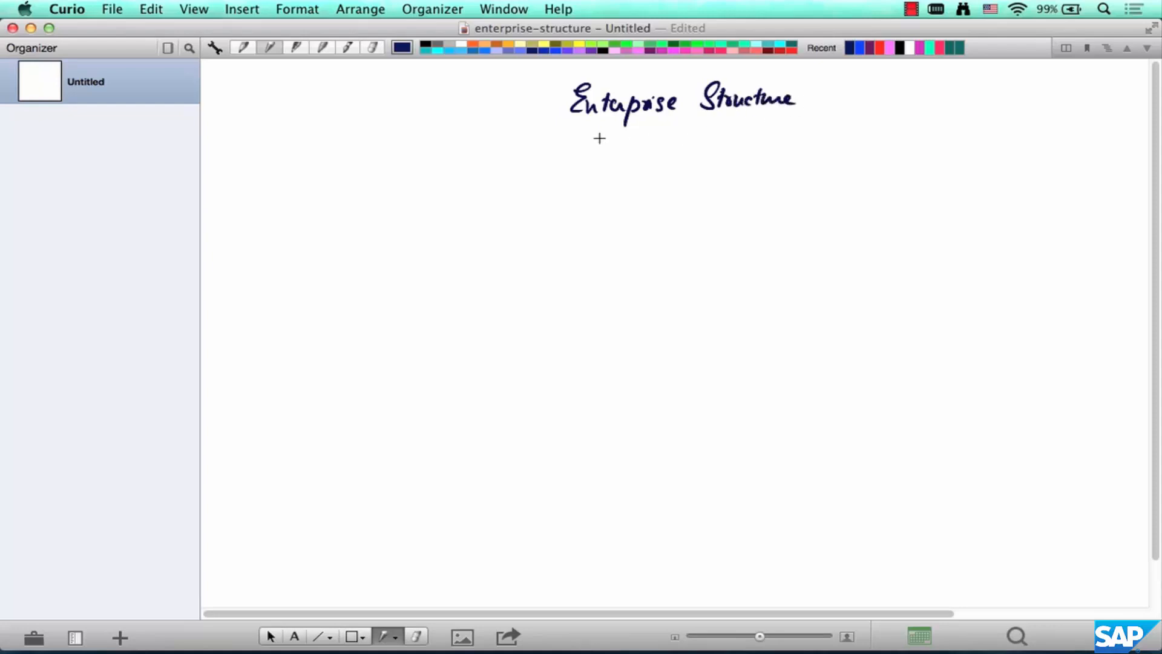
pyautogui.moveTo(555, 120); pyautogui.dragTo(844, 118)
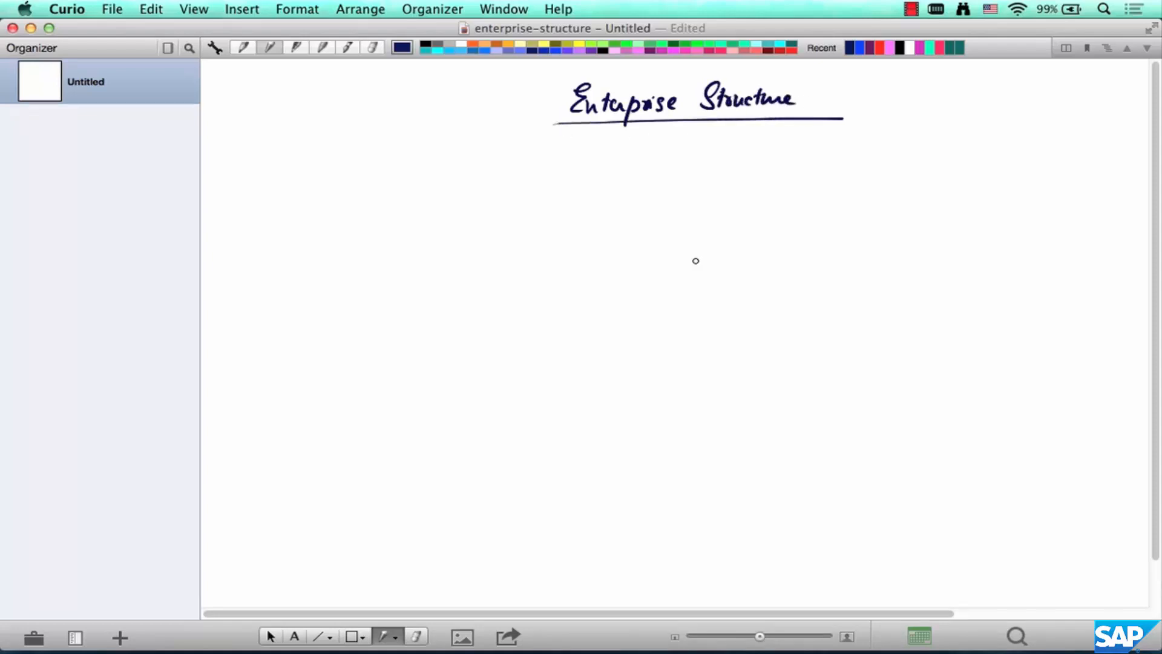
pyautogui.moveTo(311, 196); pyautogui.dragTo(381, 178)
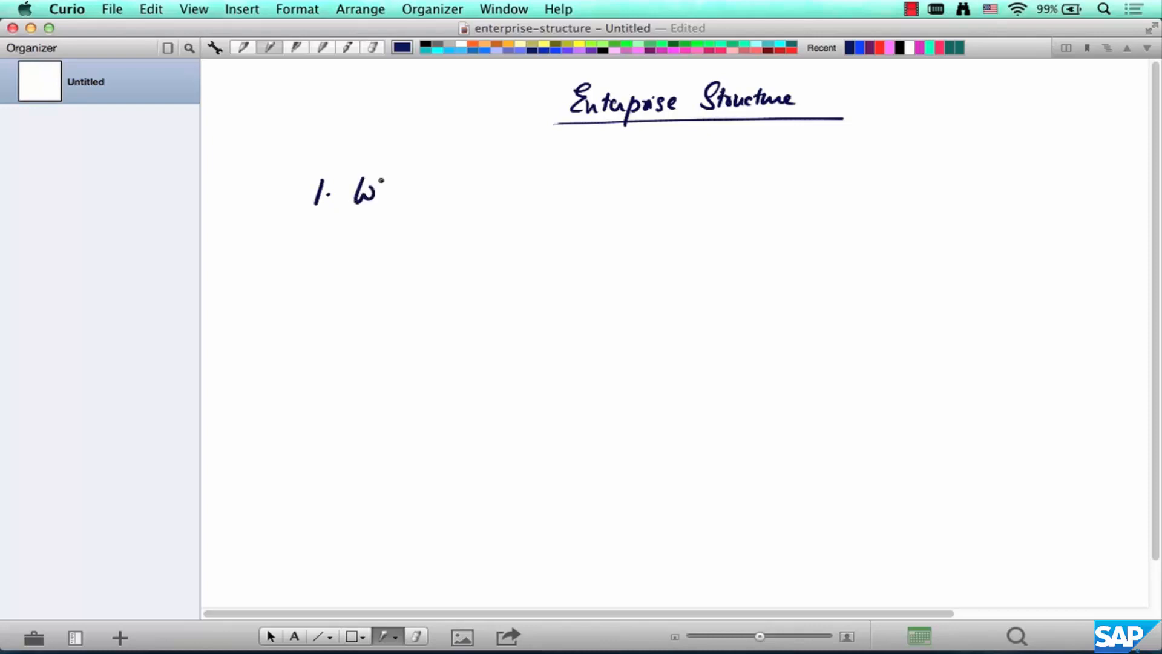
pyautogui.moveTo(378, 189); pyautogui.dragTo(515, 189)
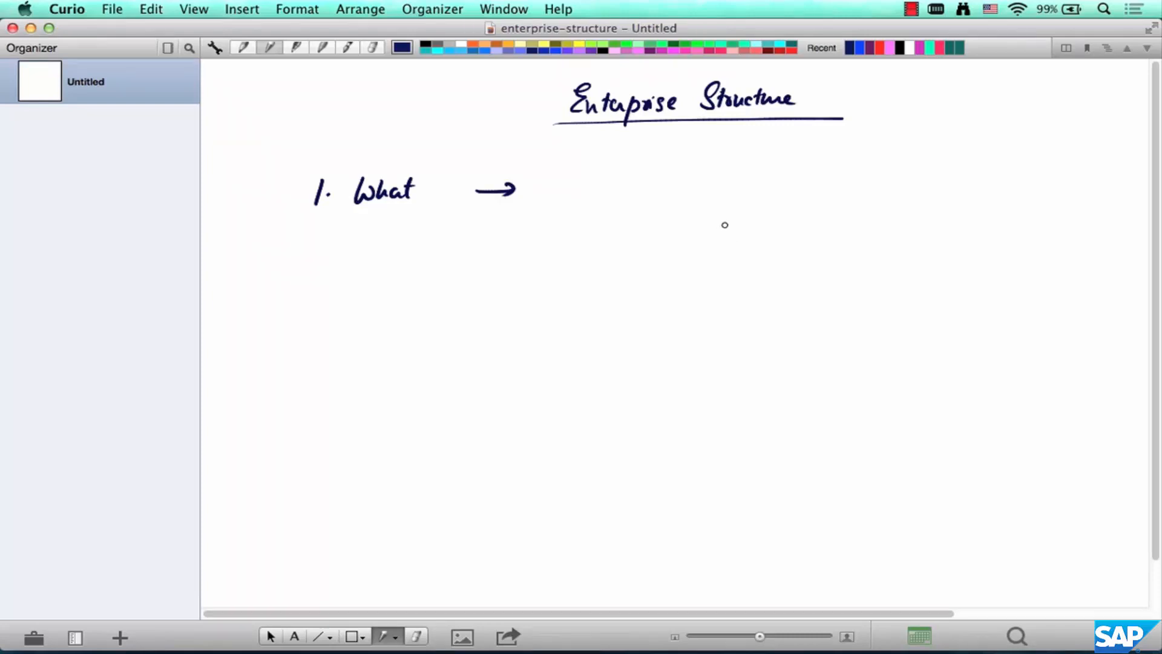
pyautogui.moveTo(859, 159)
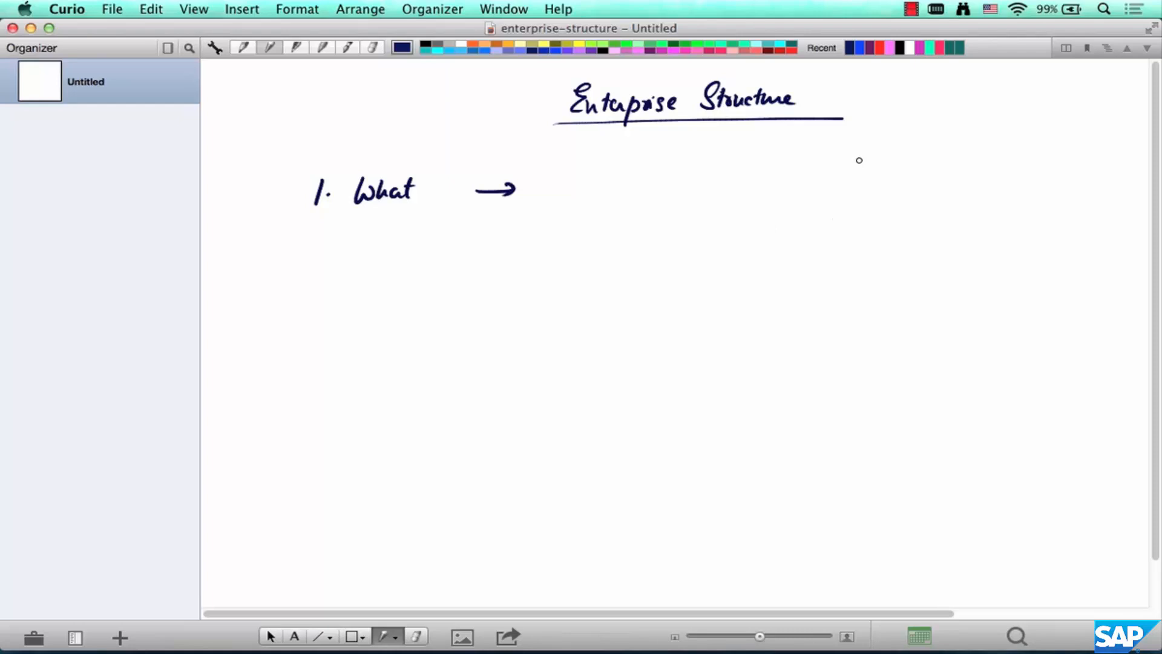
# Handwrite 'GE' to the right of the '1. What' arrow, beneath the heading.
pyautogui.moveTo(852, 178); pyautogui.dragTo(897, 147)
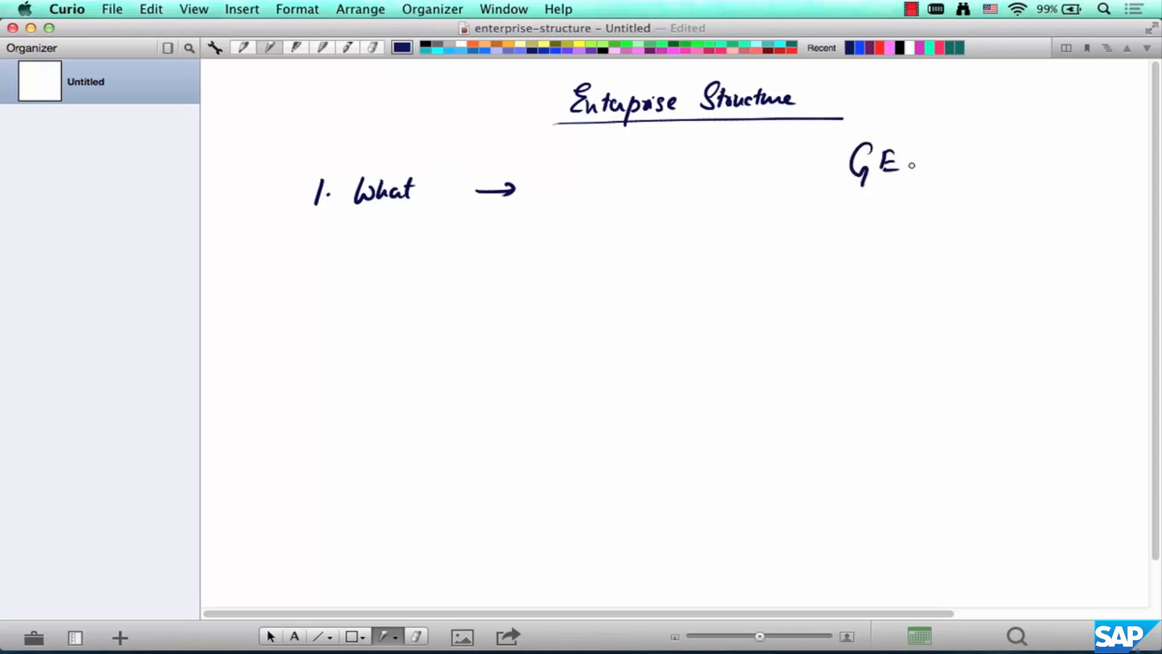
# Branch GE by arrows into GE Healthcare, GE Lighting and GE Plastics.
pyautogui.hscroll(3)
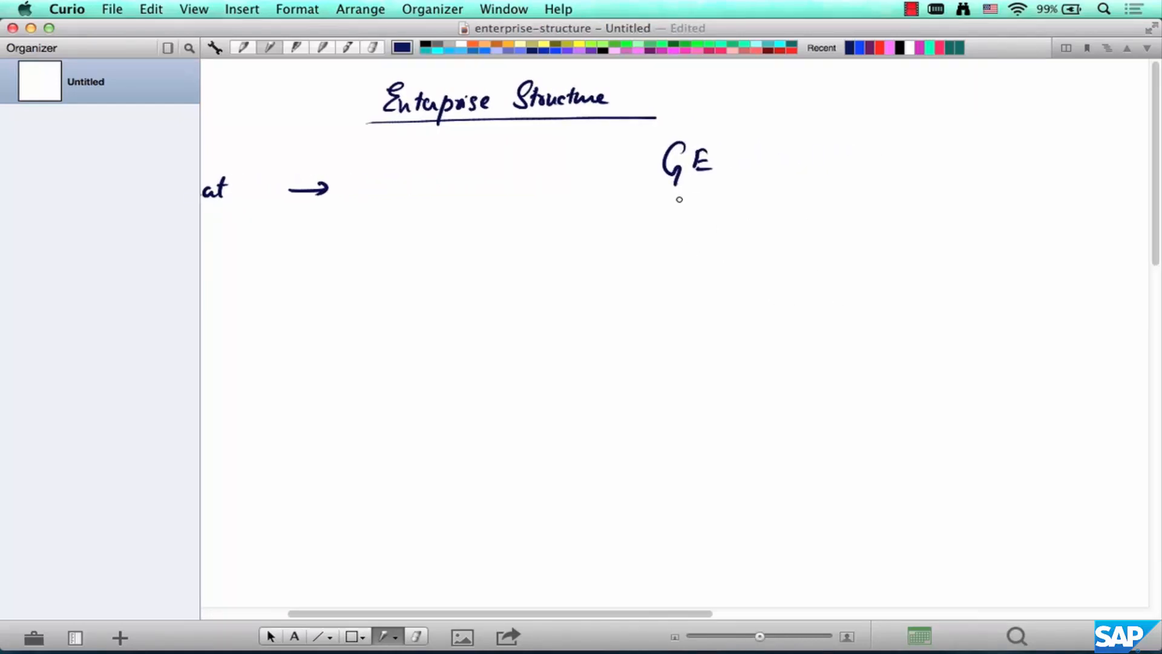
pyautogui.moveTo(678, 200); pyautogui.dragTo(427, 286)
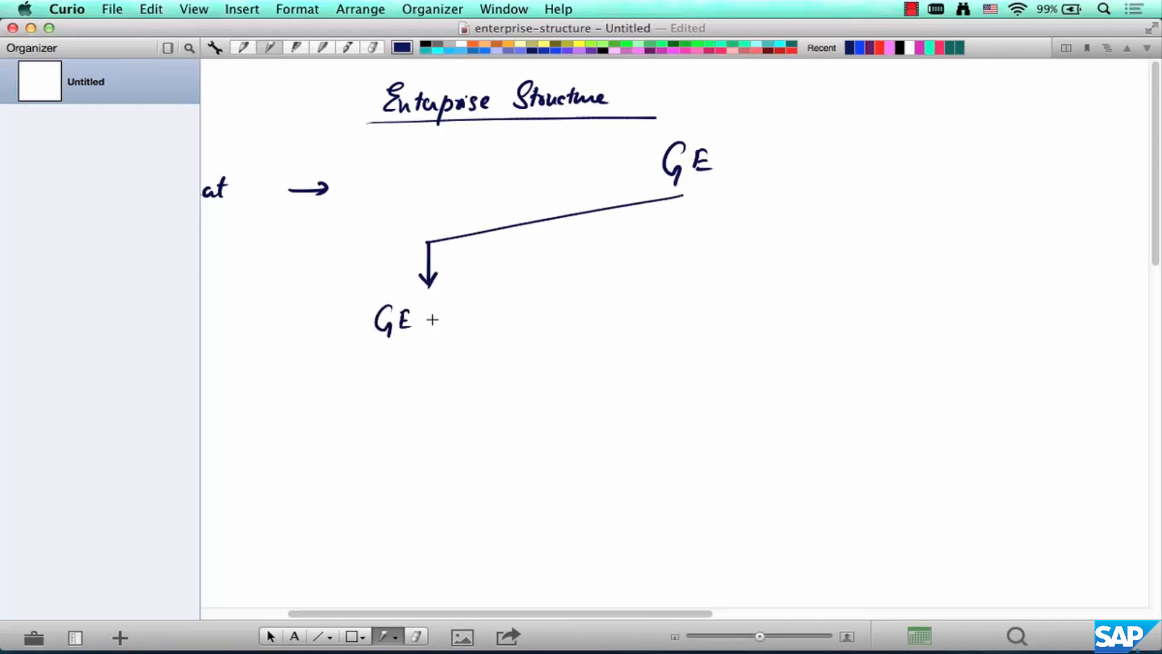
pyautogui.moveTo(426, 311); pyautogui.dragTo(500, 311)
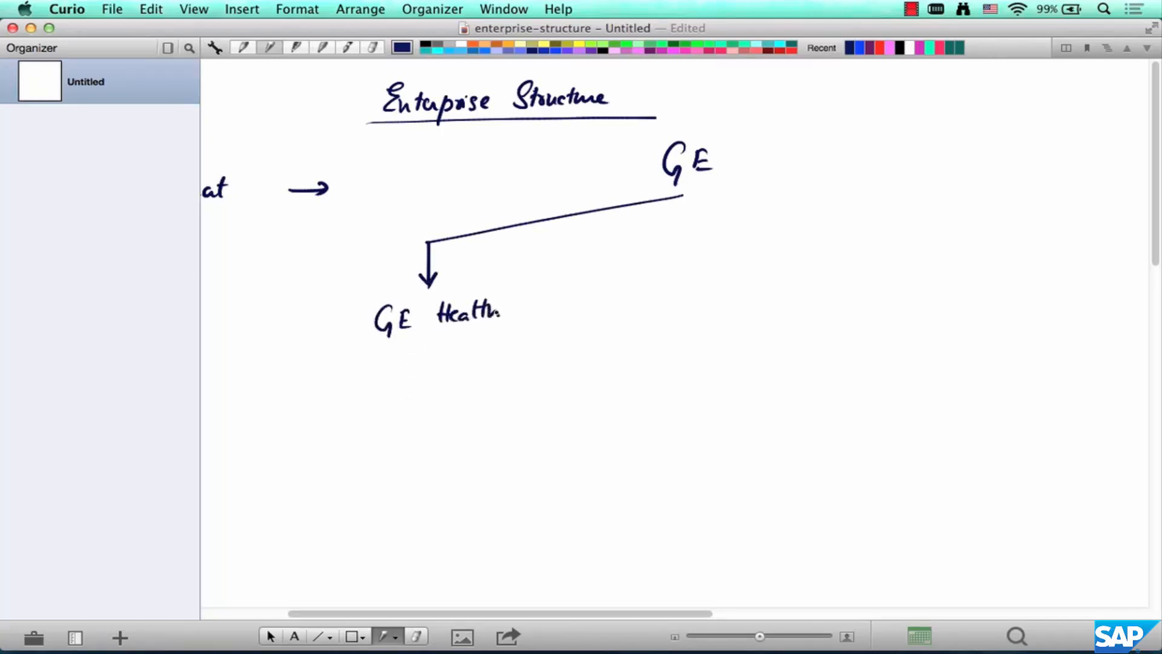
pyautogui.moveTo(681, 196); pyautogui.dragTo(678, 248)
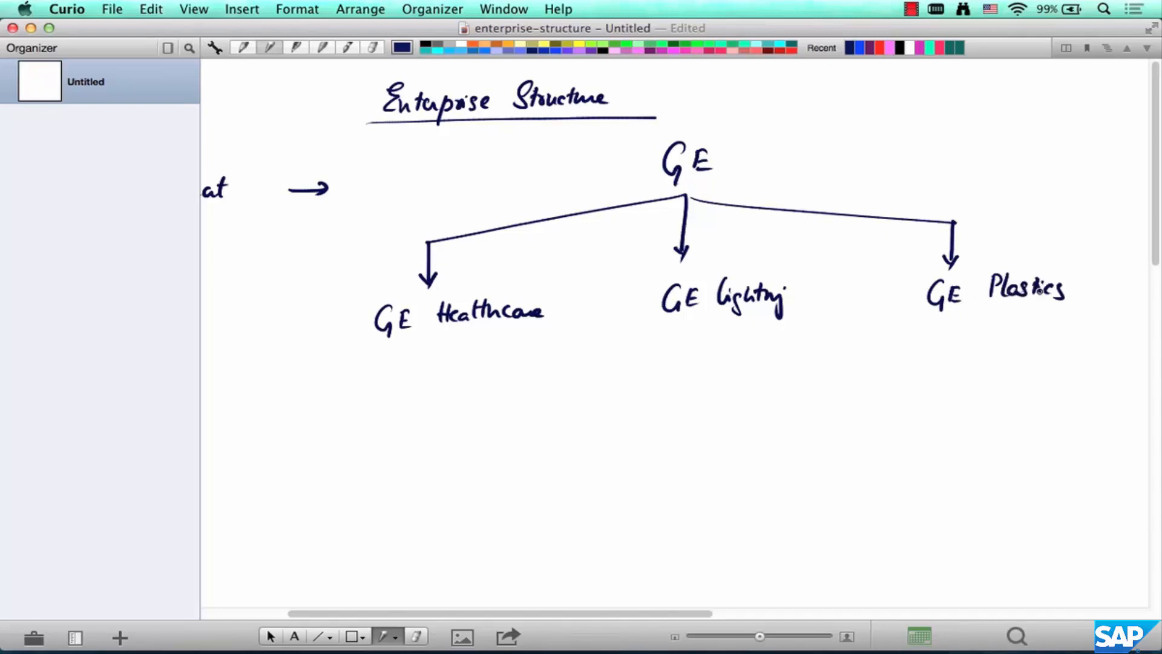
pyautogui.moveTo(742, 354)
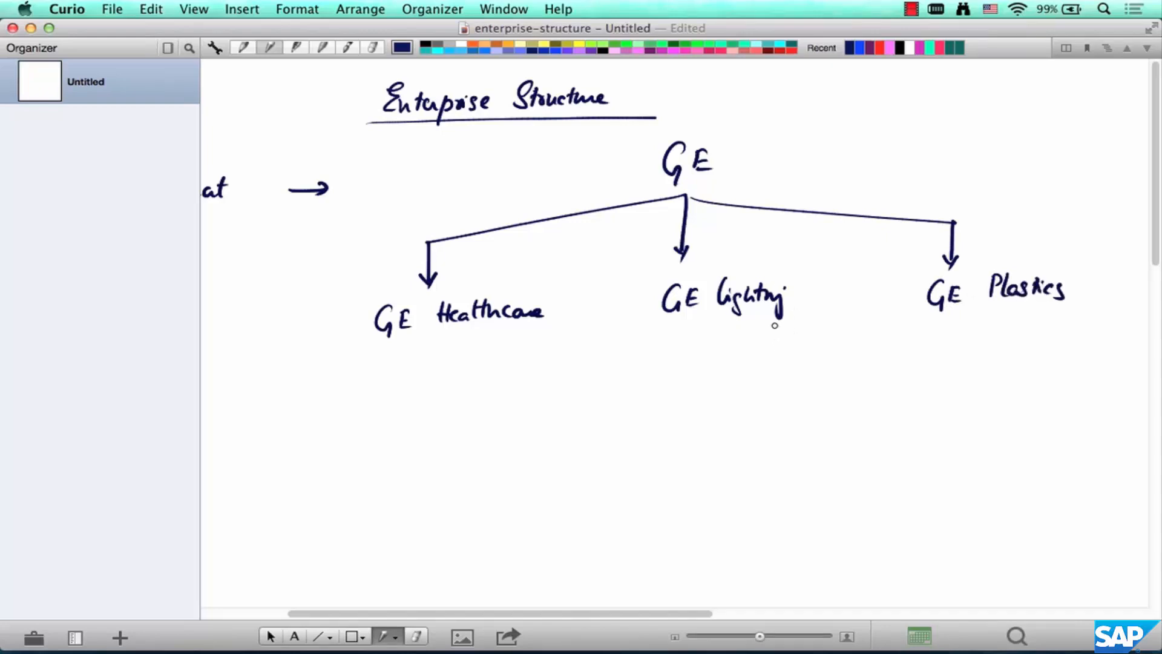
pyautogui.scroll(-3)
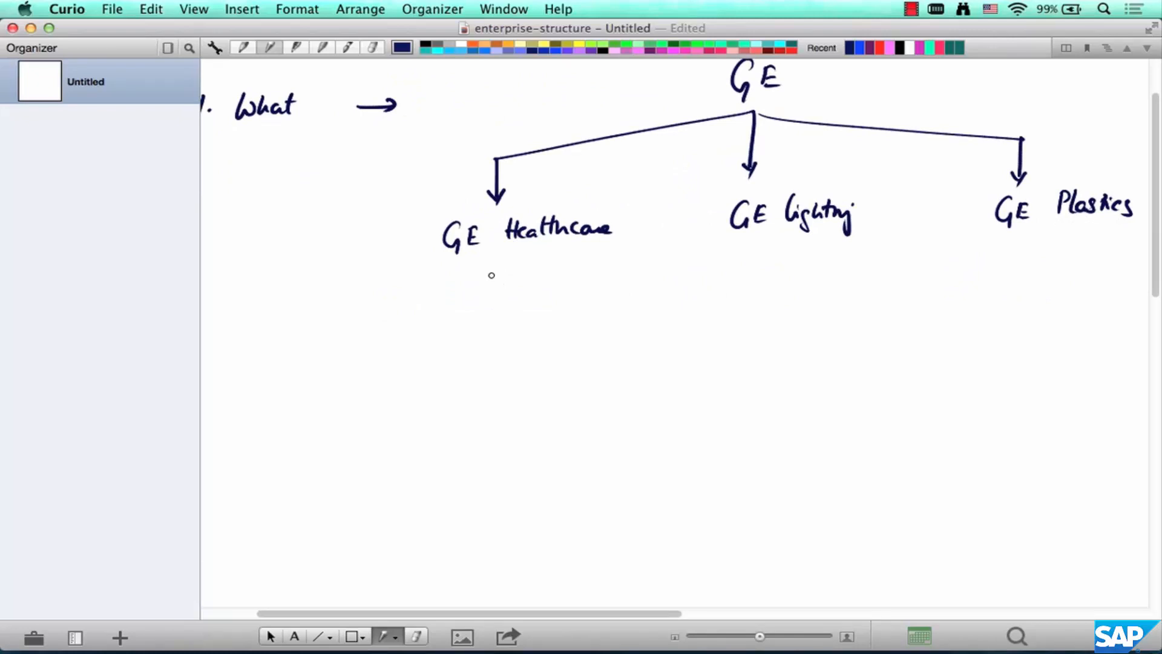
# Branch GE Healthcare by arrows into US, UK, Canada, India and Singapore.
pyautogui.moveTo(492, 275); pyautogui.dragTo(266, 311)
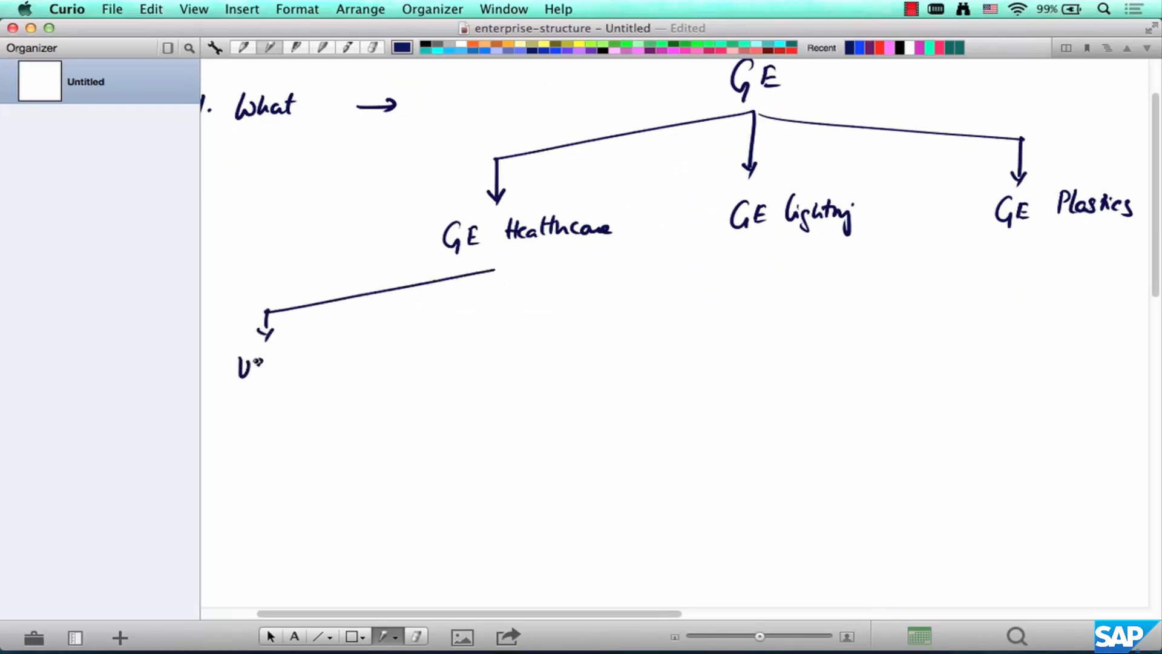
pyautogui.moveTo(493, 276); pyautogui.dragTo(367, 338)
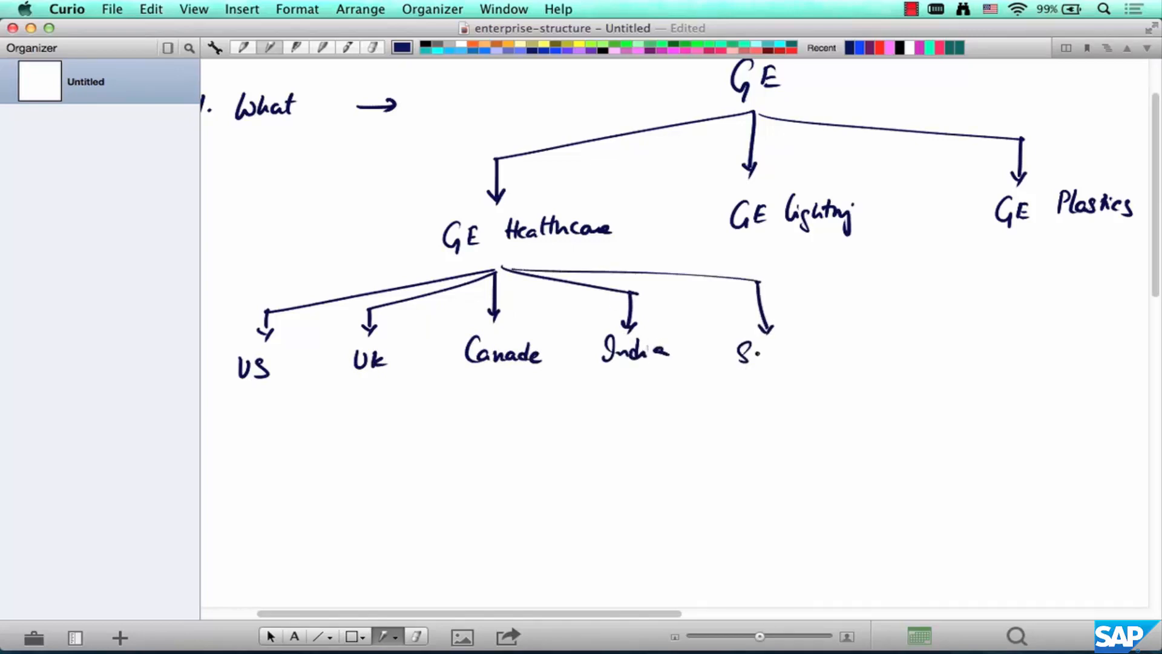
pyautogui.write('Singapore')
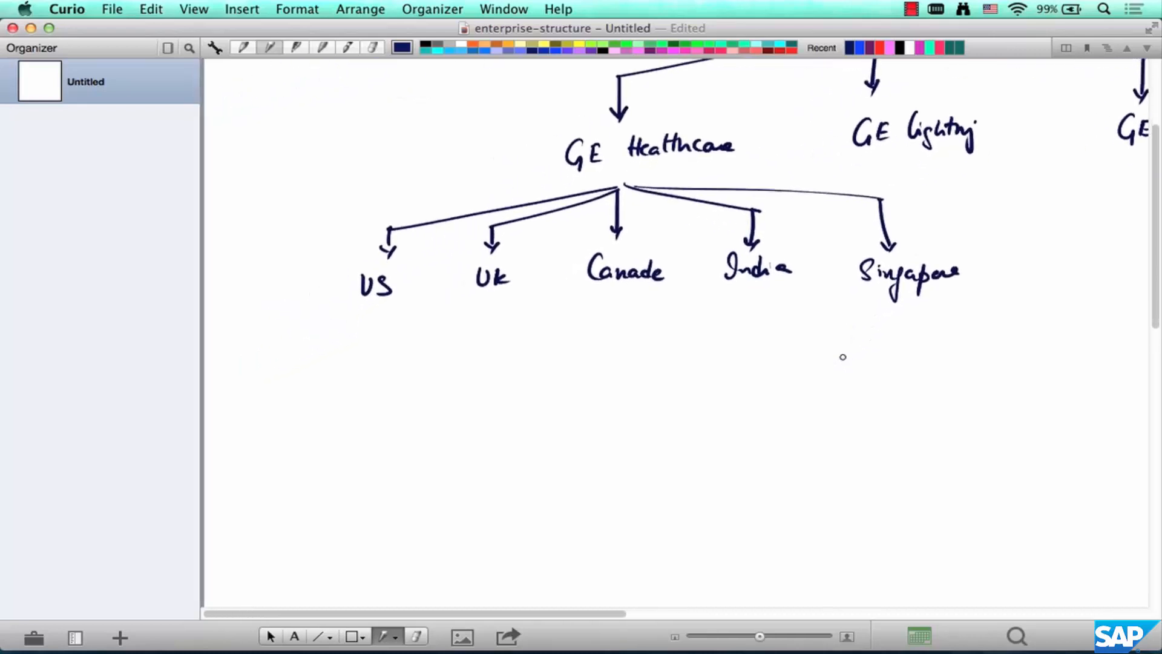
pyautogui.scroll(-3)
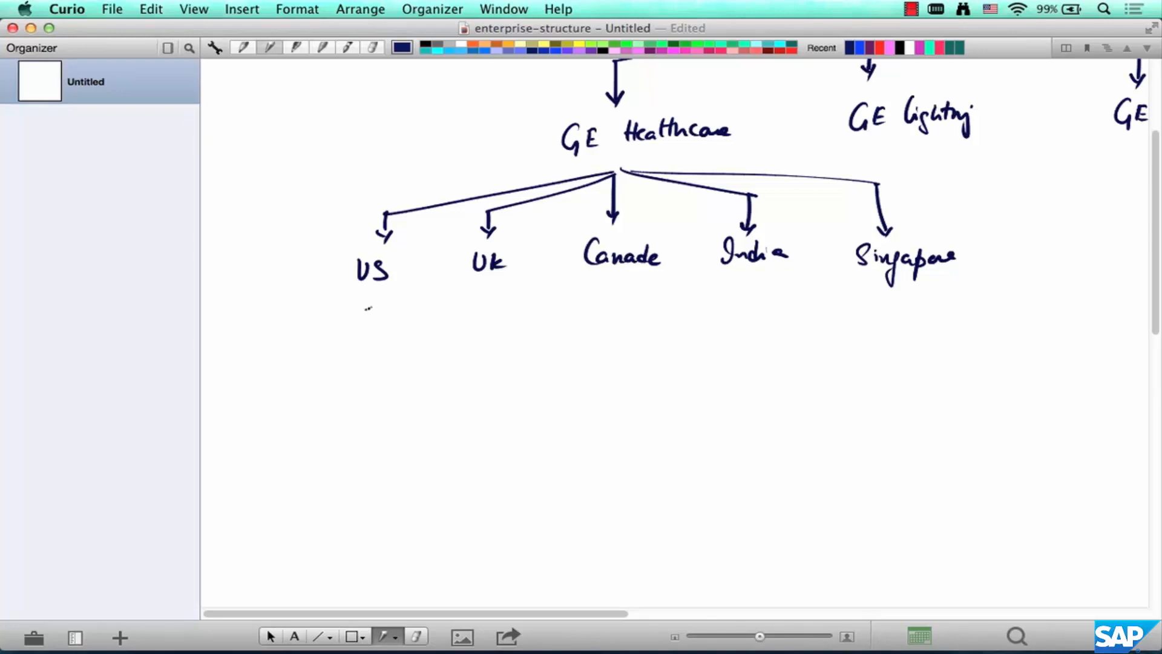
# Branch US into West, Midwest, East Coast and South, starting arrows down from South.
pyautogui.moveTo(371, 307); pyautogui.dragTo(219, 378)
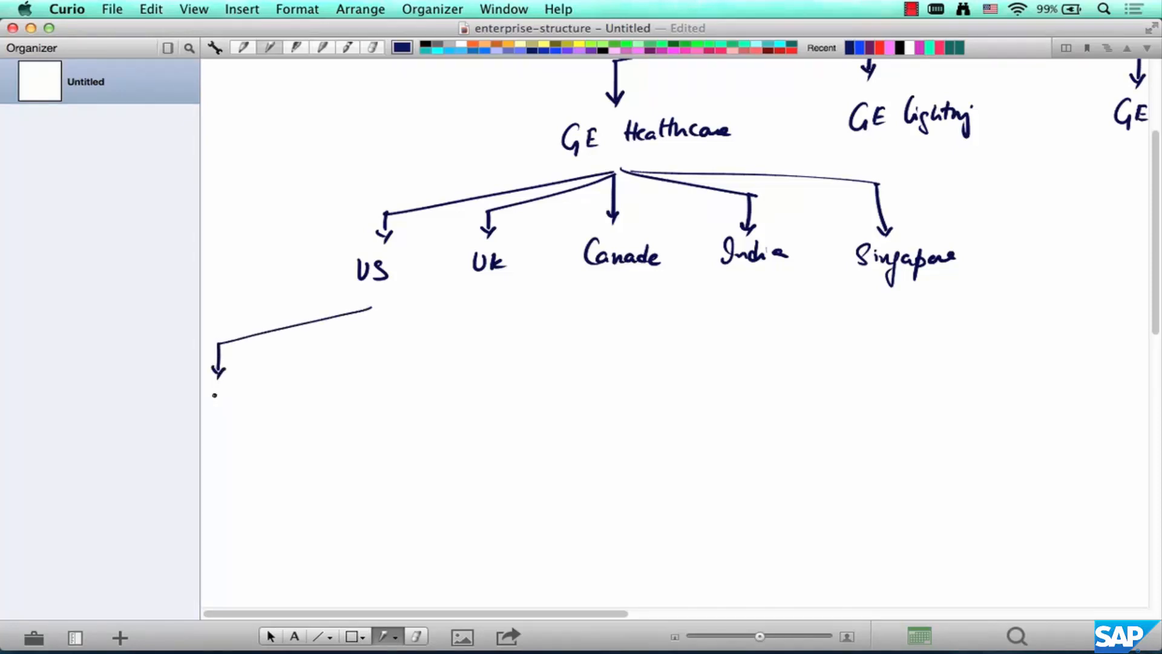
pyautogui.write('West')
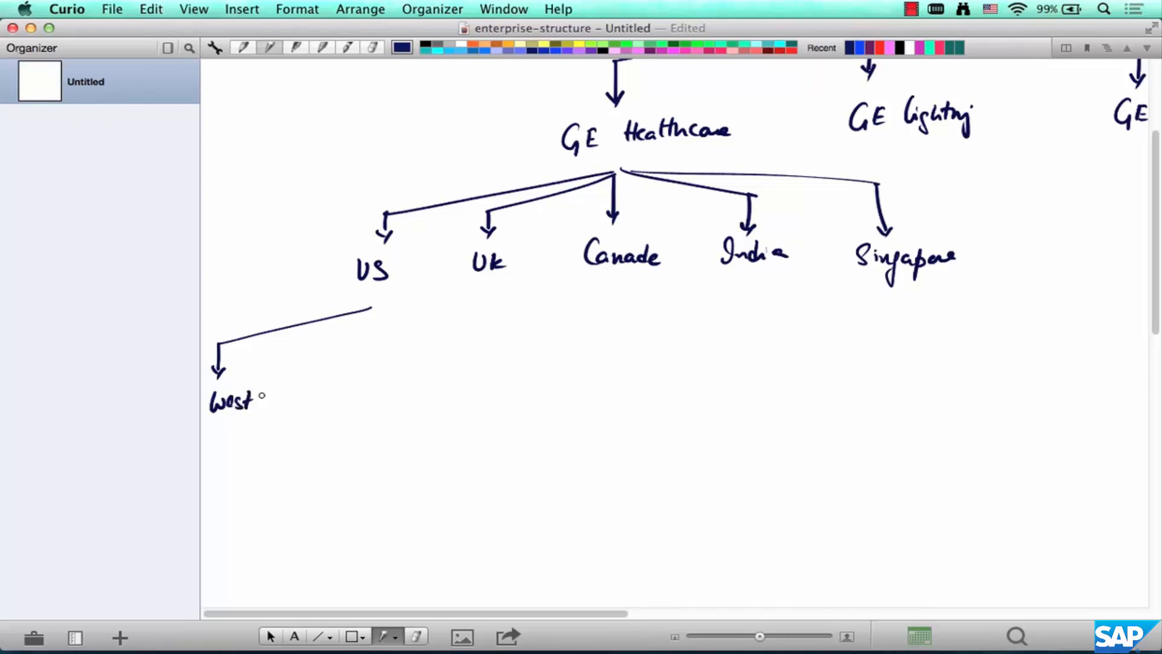
pyautogui.moveTo(374, 310); pyautogui.dragTo(328, 367)
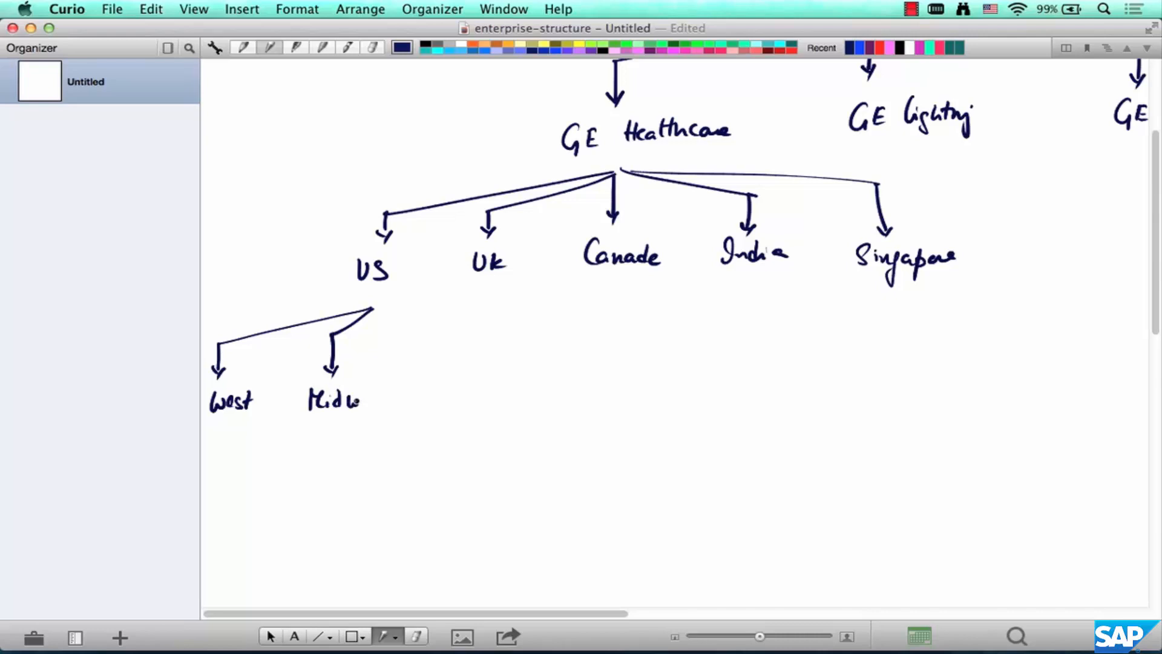
pyautogui.moveTo(370, 308); pyautogui.dragTo(440, 364)
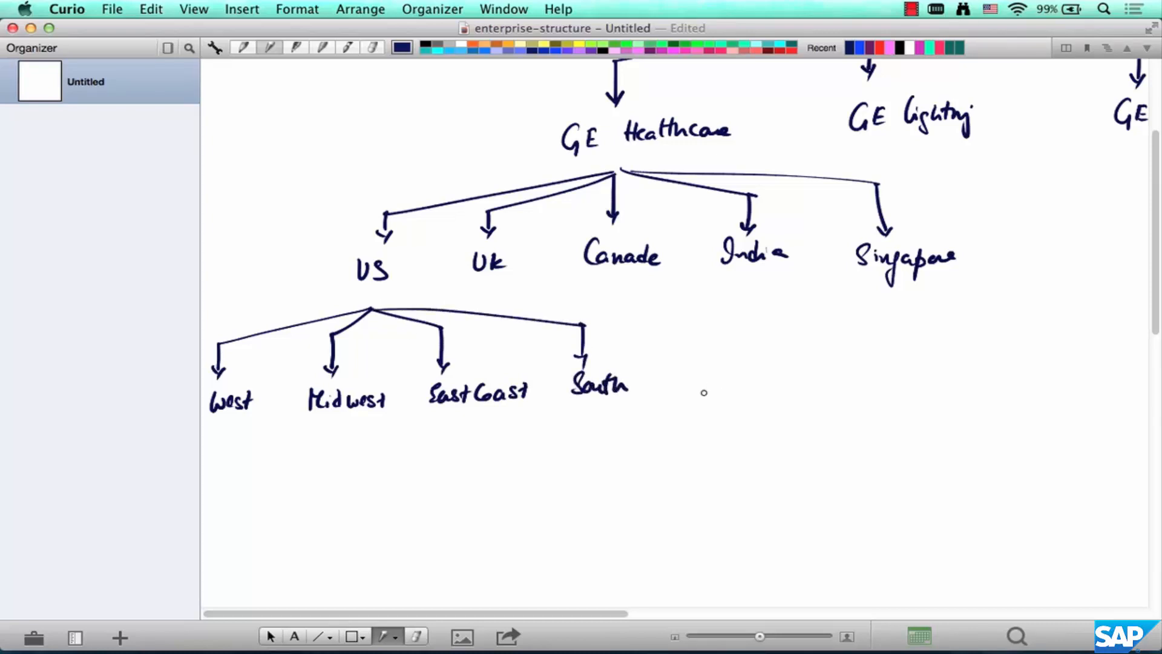
pyautogui.moveTo(600, 408); pyautogui.dragTo(599, 443)
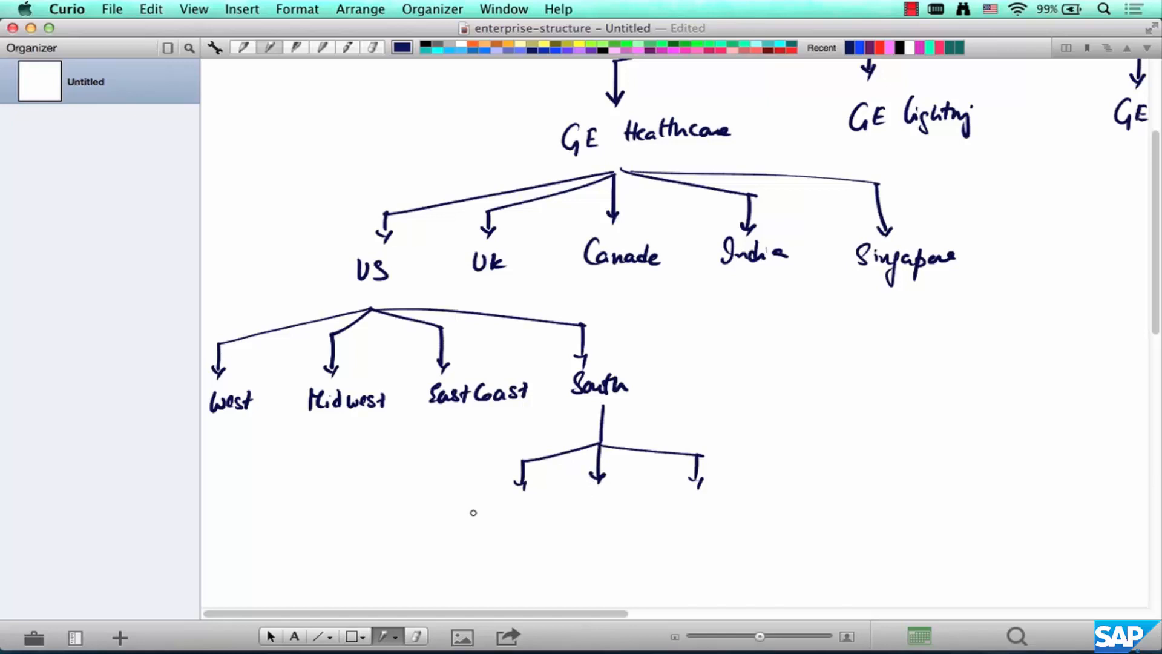
# Label South's groups Rob's grp {Capital eq} and Steven's grp {Consumables}, with five arrows under Capital eq.
pyautogui.scroll(-3)
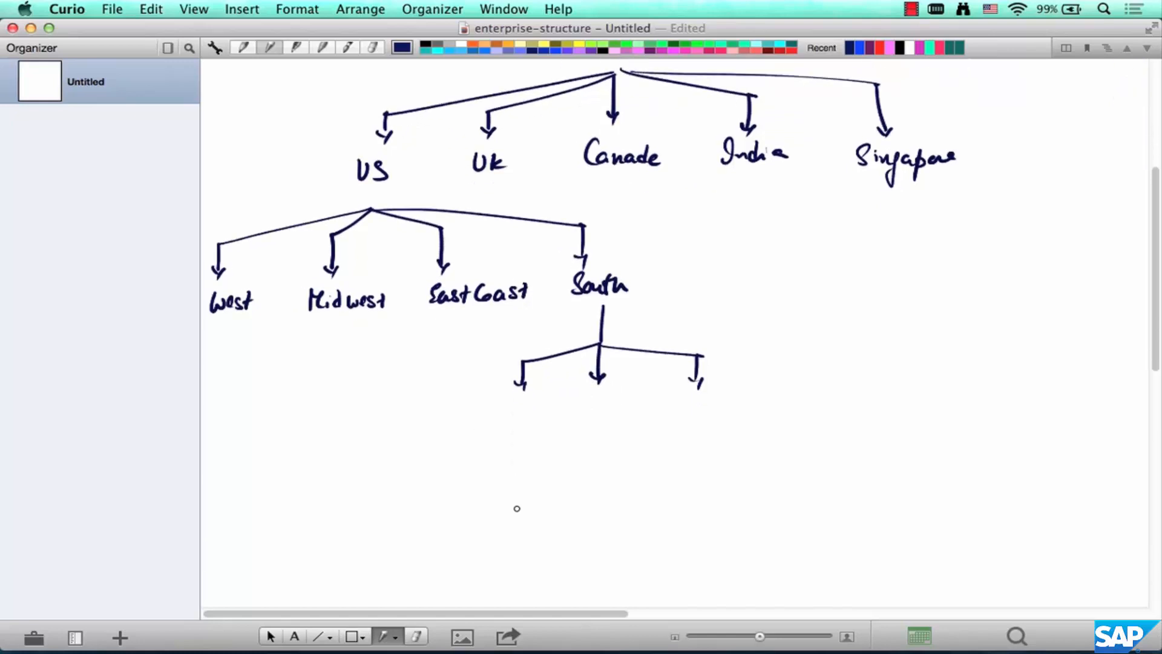
pyautogui.scroll(-3)
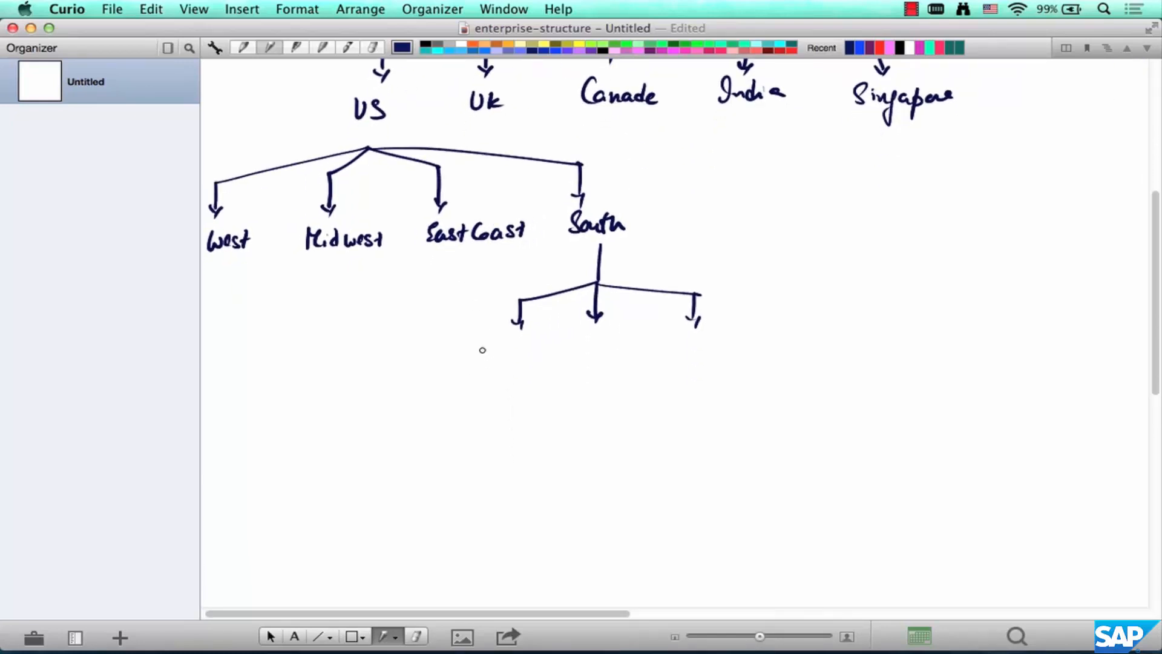
pyautogui.write("Rob's grp")
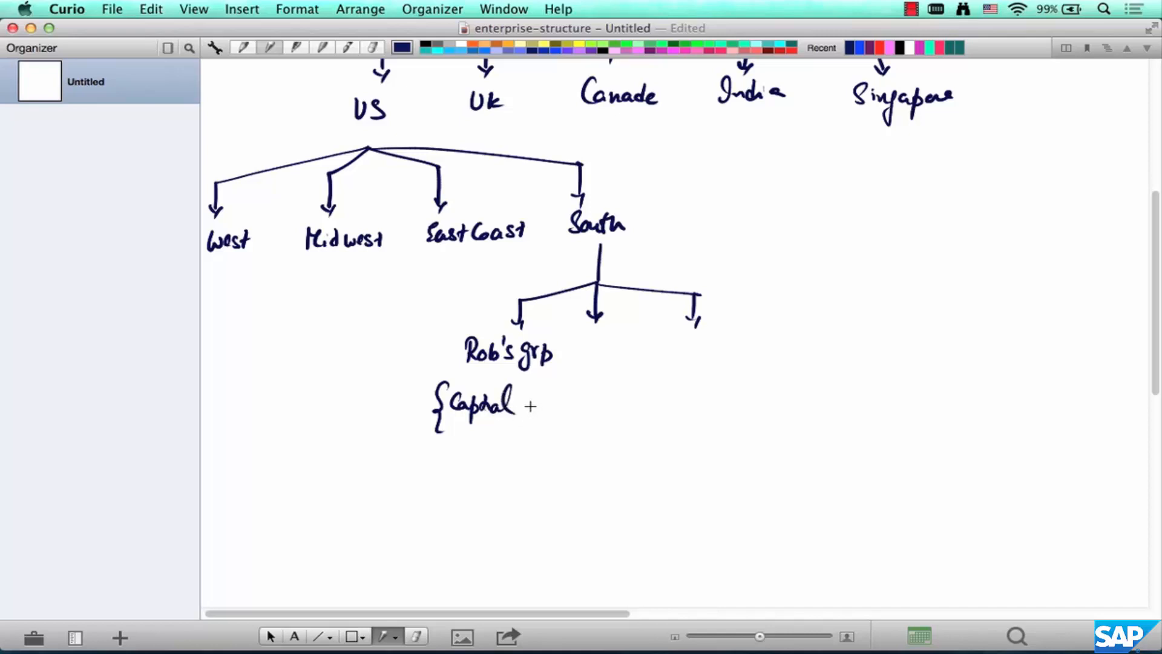
pyautogui.moveTo(531, 408); pyautogui.dragTo(559, 415)
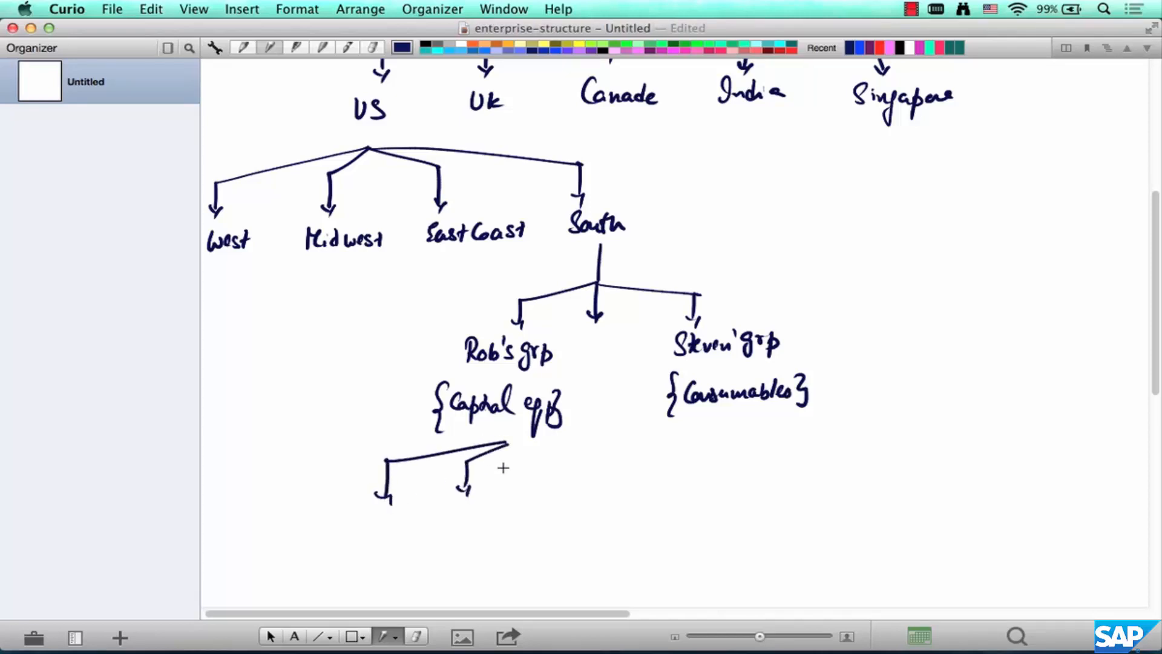
pyautogui.moveTo(503, 444); pyautogui.dragTo(626, 493)
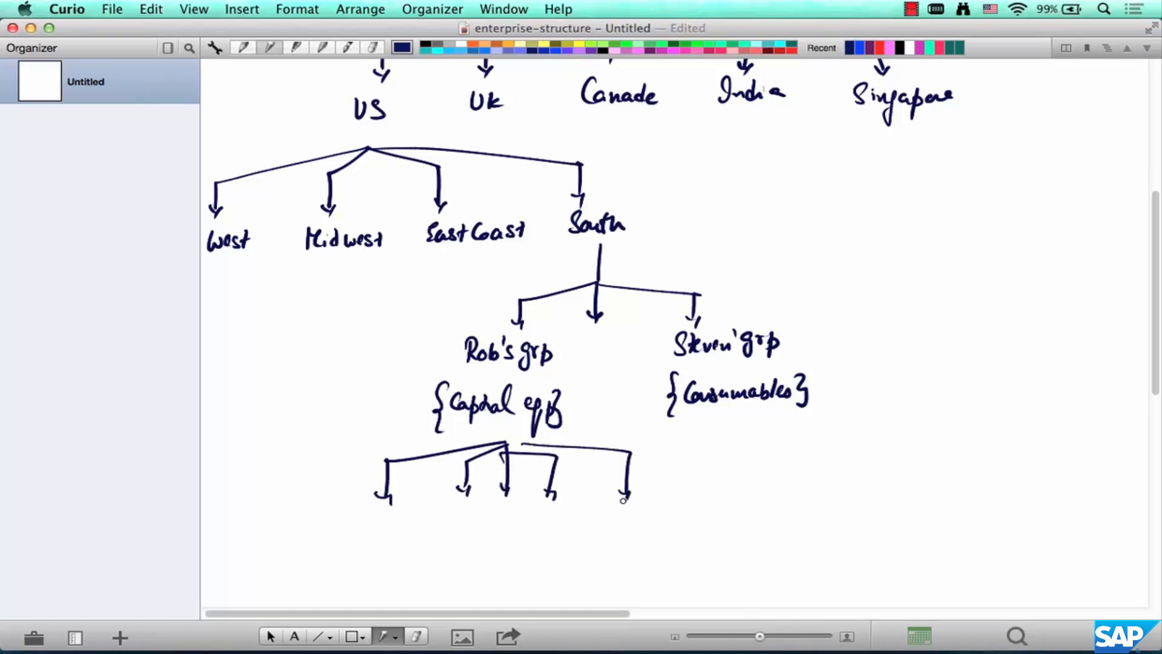
# Draw a long branch from US to an underlined 'WISCONSIN Manufacturing Plant' label.
pyautogui.scroll(-3)
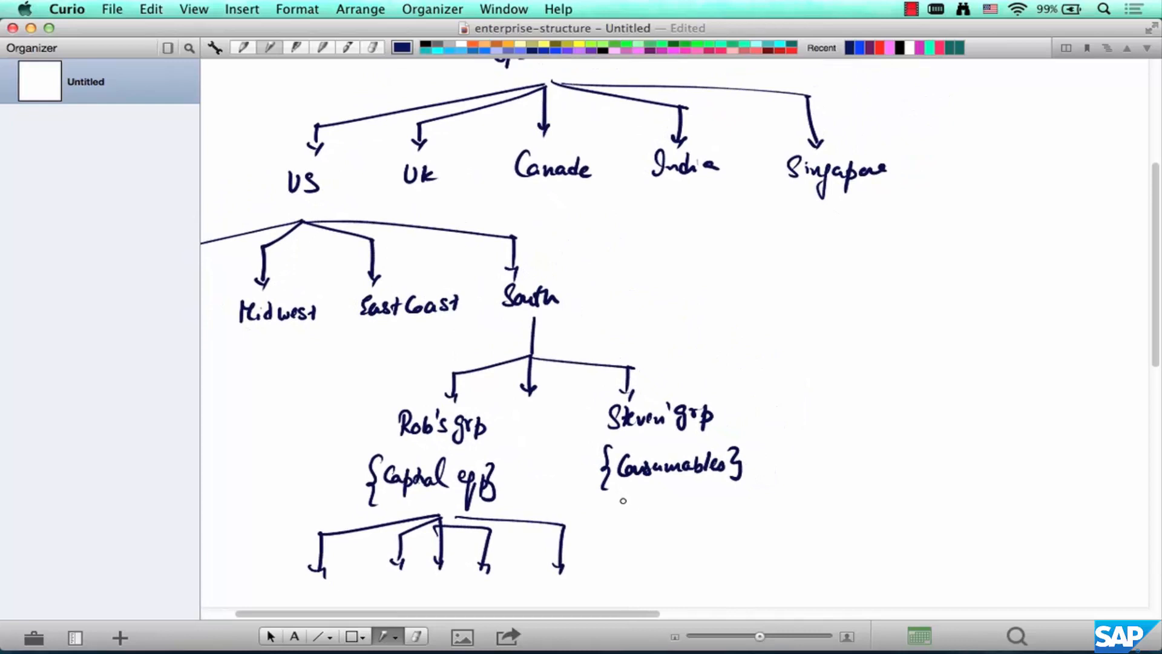
pyautogui.moveTo(356, 216)
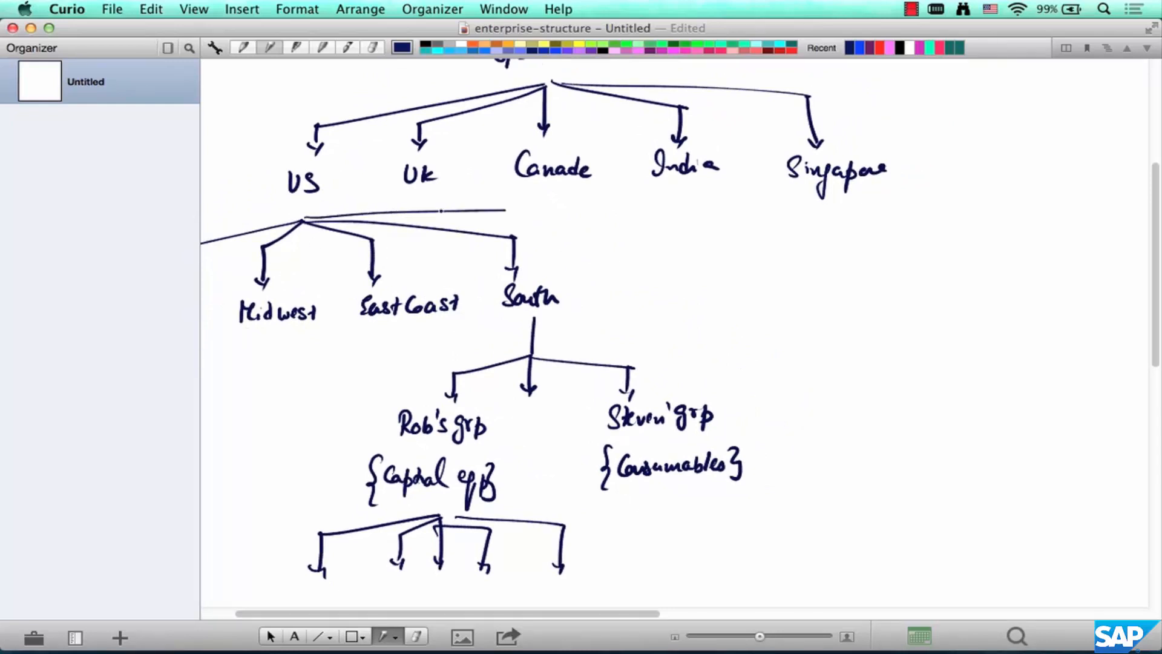
pyautogui.moveTo(503, 211); pyautogui.dragTo(993, 297)
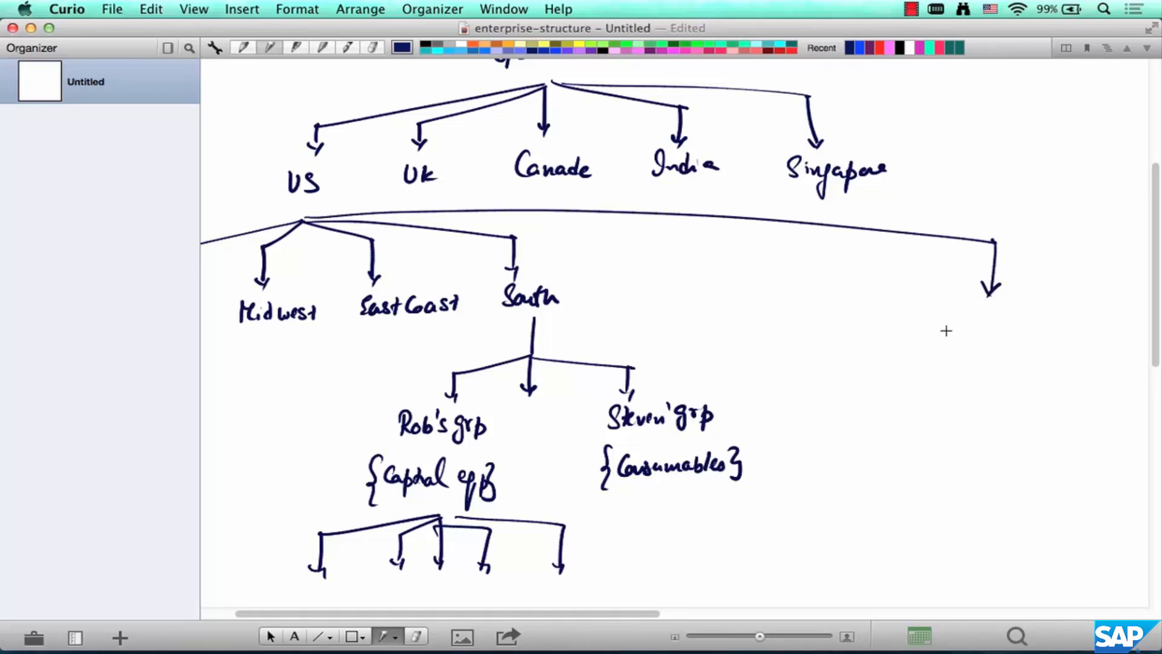
pyautogui.write('Wesco')
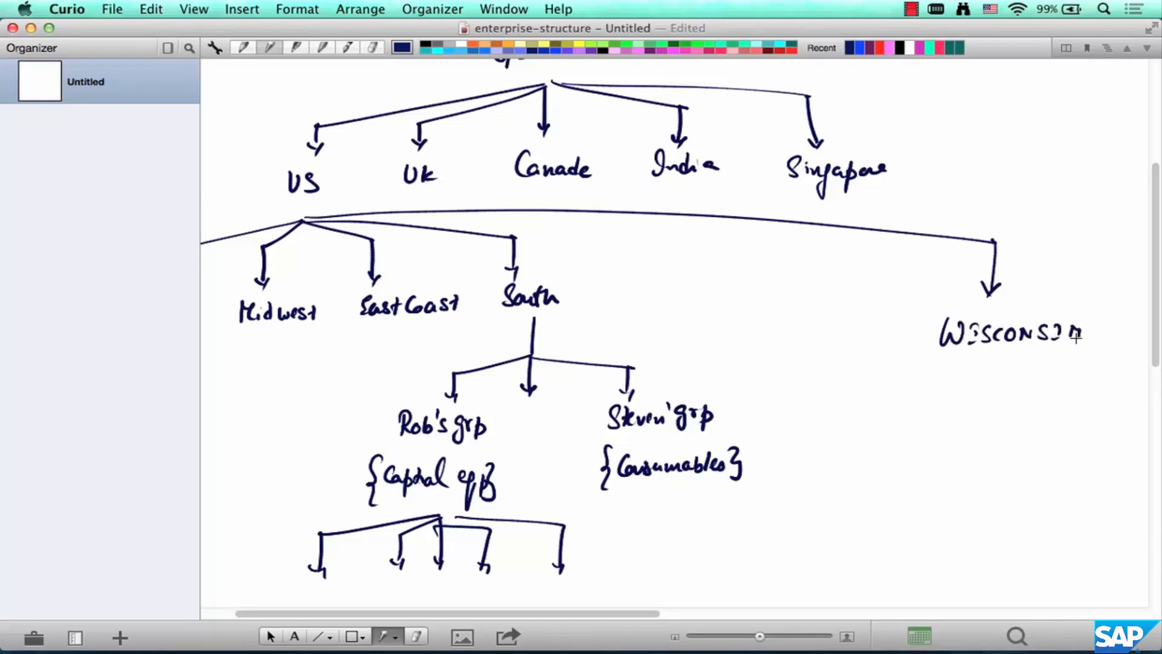
pyautogui.moveTo(922, 363); pyautogui.dragTo(1115, 359)
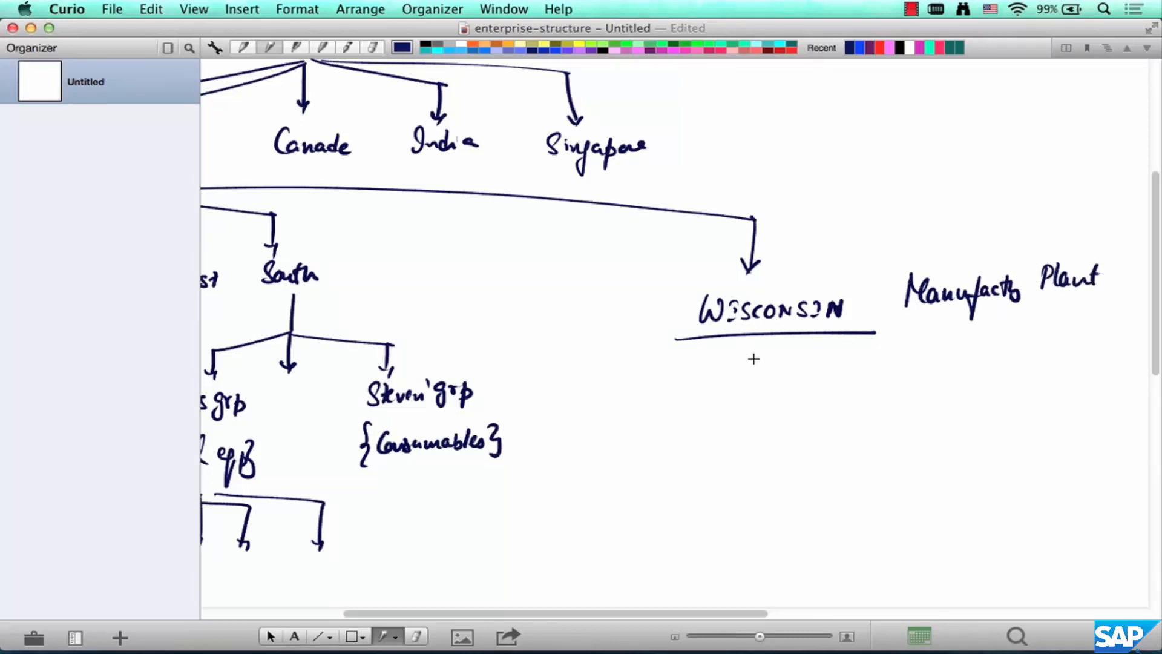
pyautogui.moveTo(740, 371)
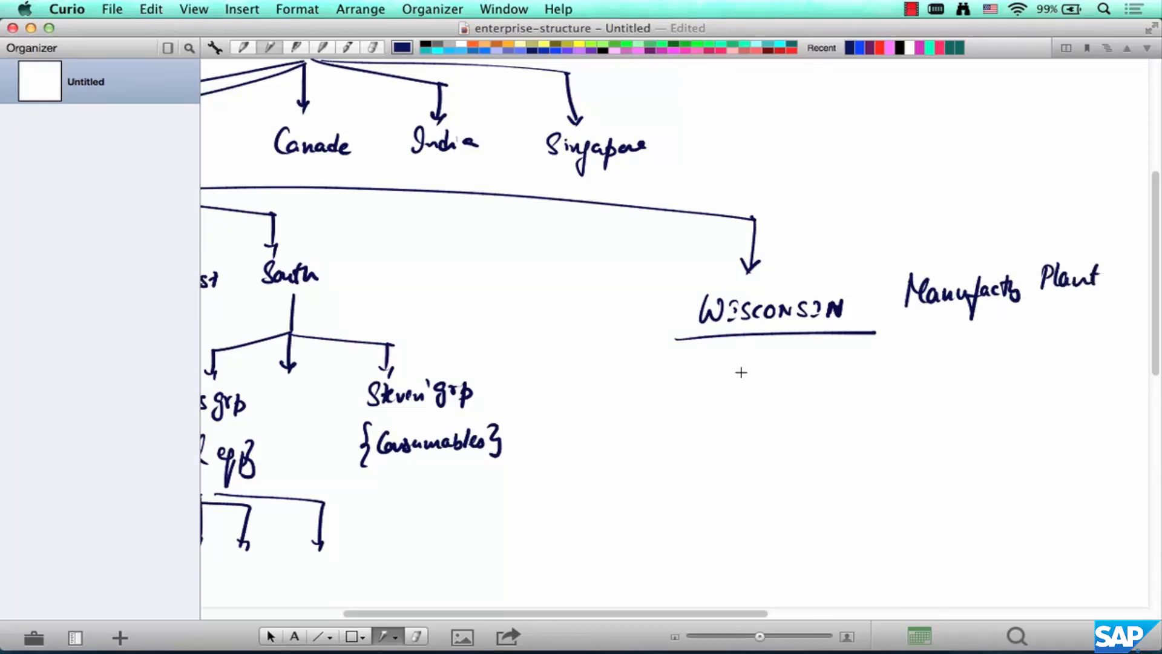
# Add 'Factory' beneath WISCONSIN splitting into MKE, WKE and Brook, plus a second branch.
pyautogui.write('Factory')
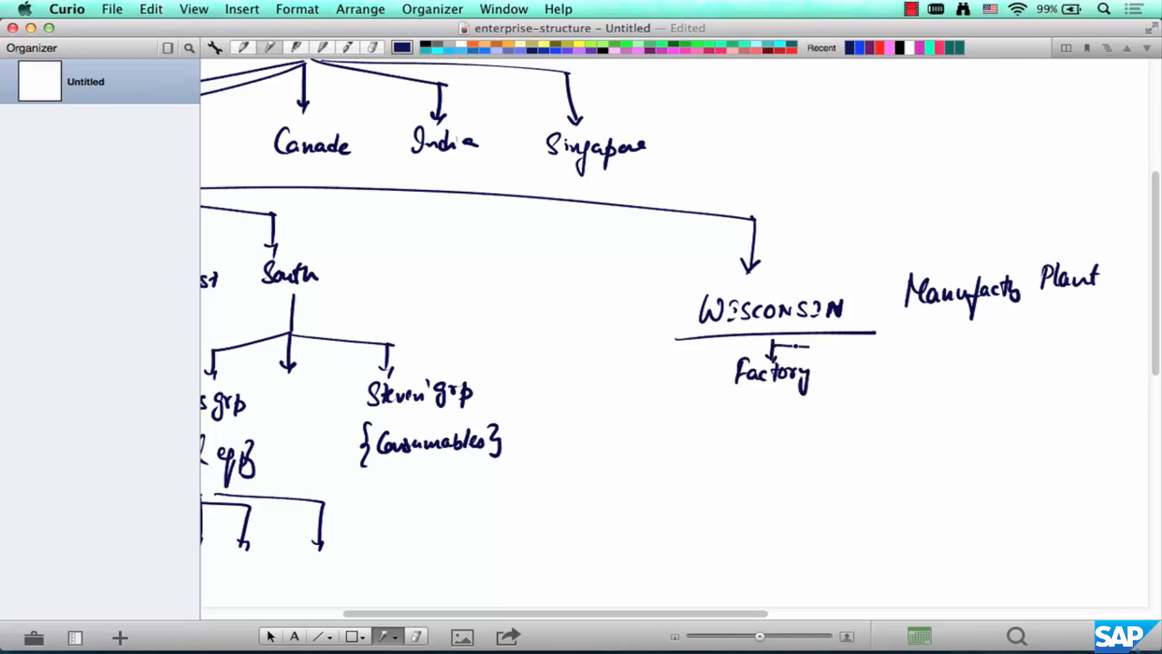
pyautogui.moveTo(797, 345); pyautogui.dragTo(900, 384)
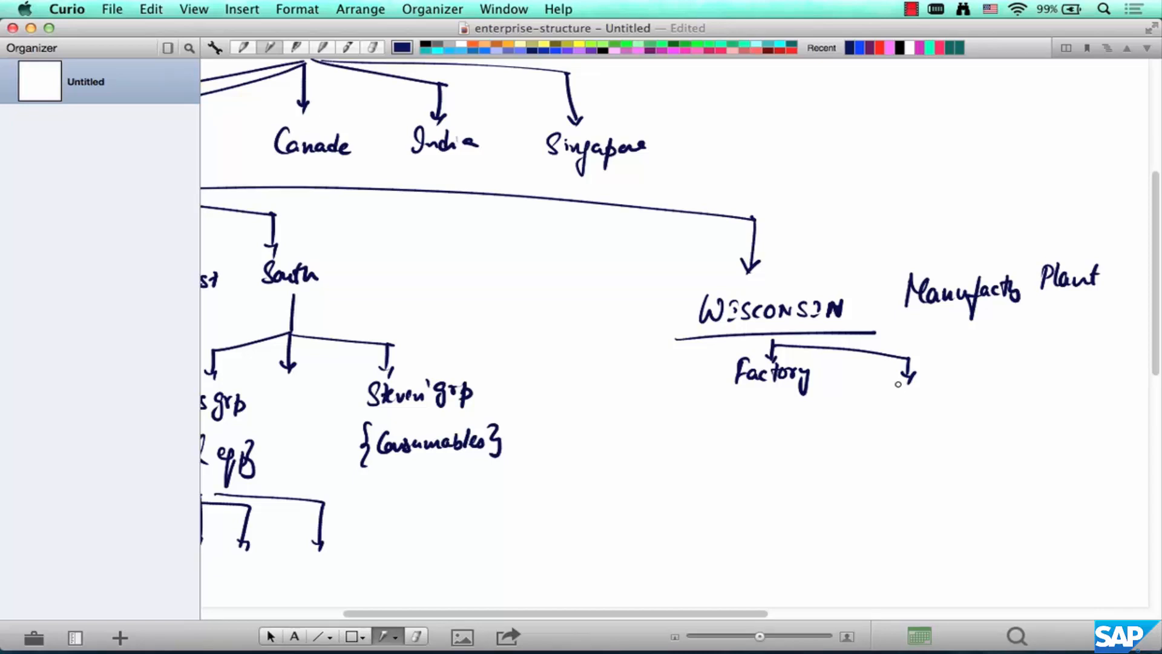
pyautogui.moveTo(763, 408)
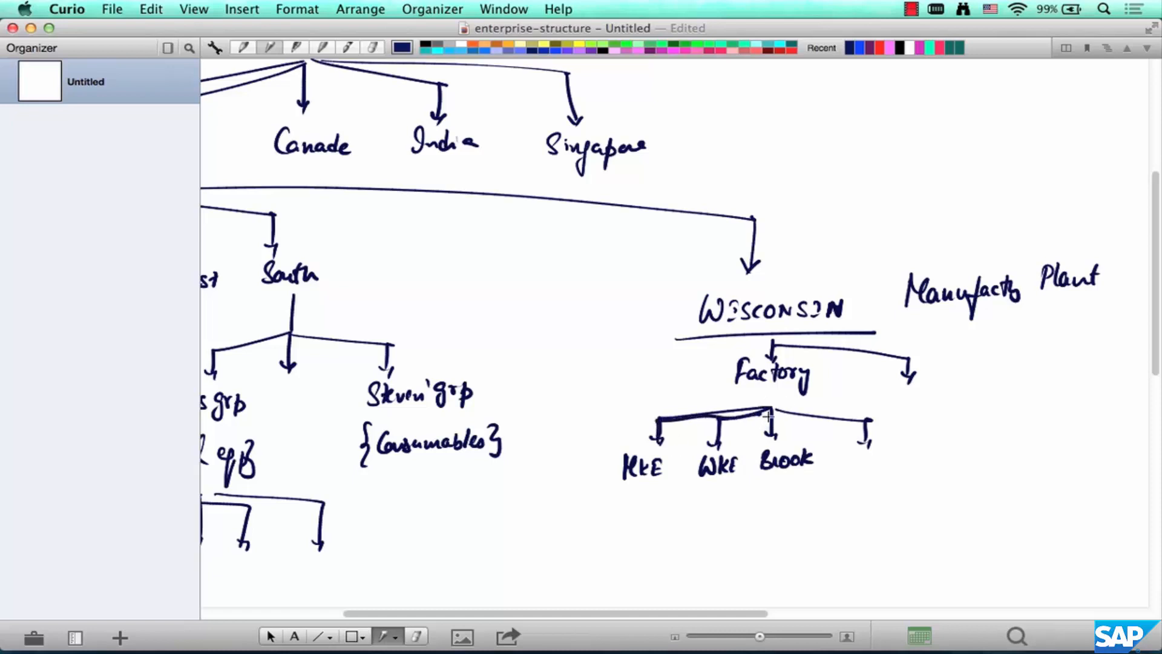
# Draw curly braces under Brook and MKE and a tick under WKE.
pyautogui.scroll(-3)
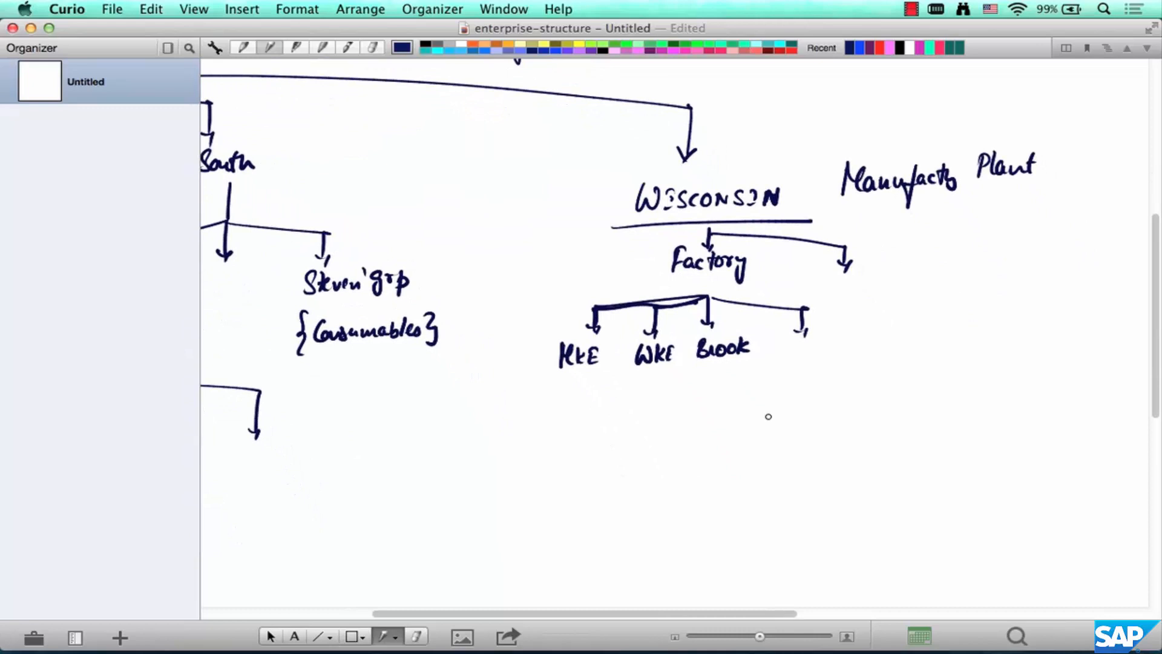
pyautogui.moveTo(680, 374); pyautogui.dragTo(719, 380)
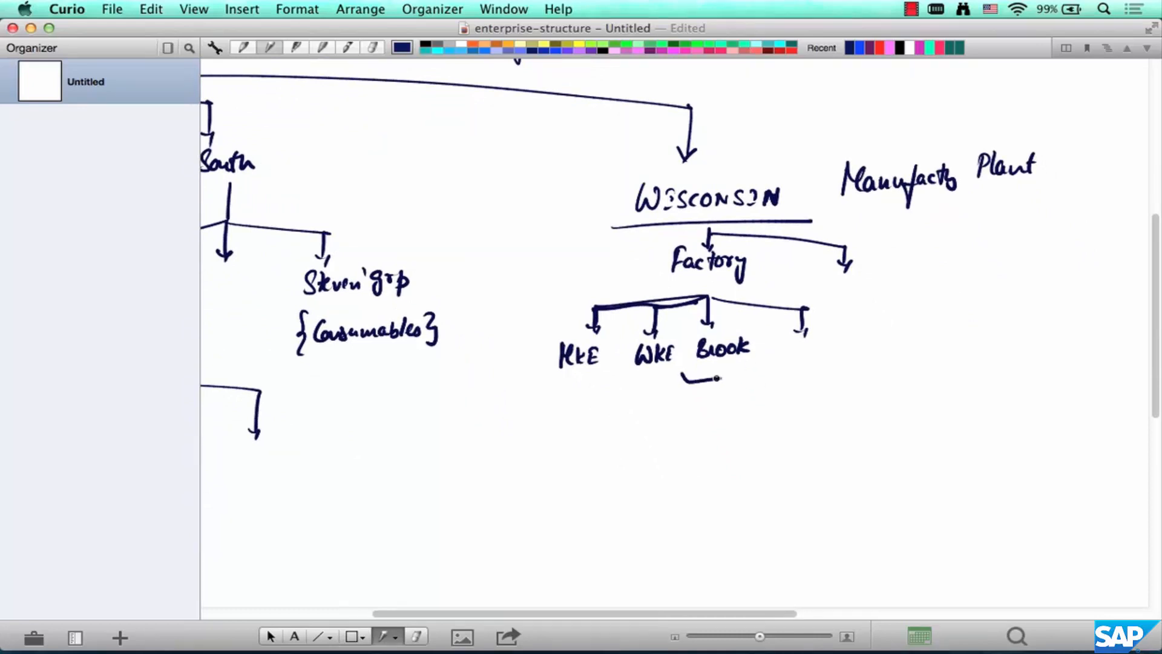
pyautogui.moveTo(681, 378); pyautogui.dragTo(764, 379)
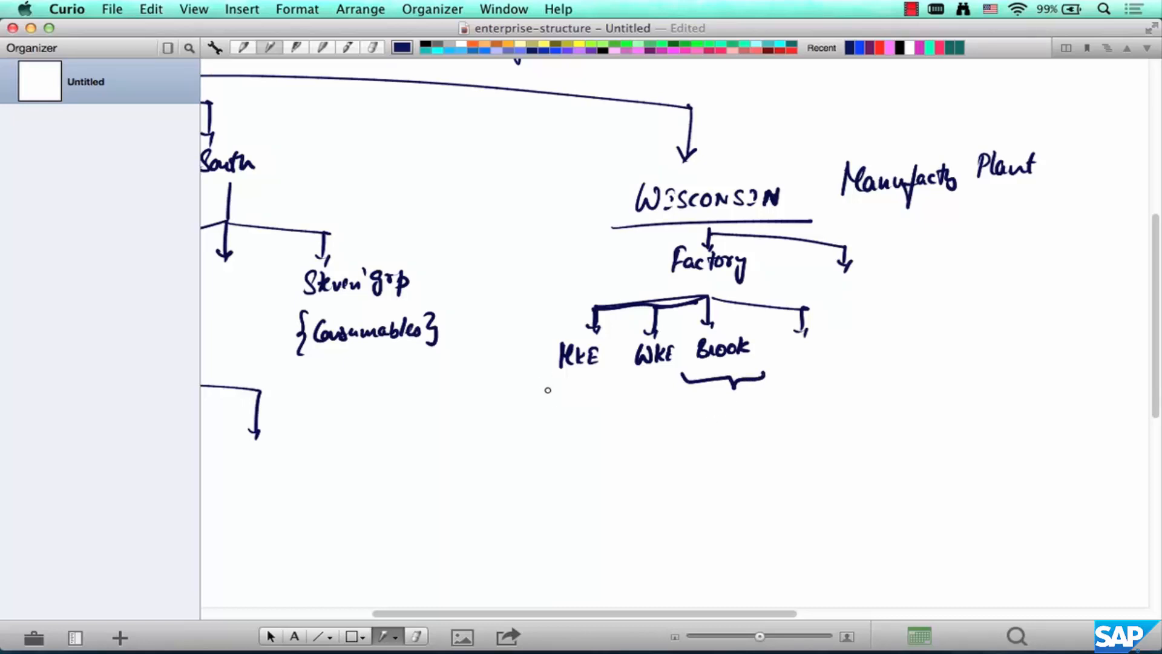
pyautogui.moveTo(532, 385); pyautogui.dragTo(612, 378)
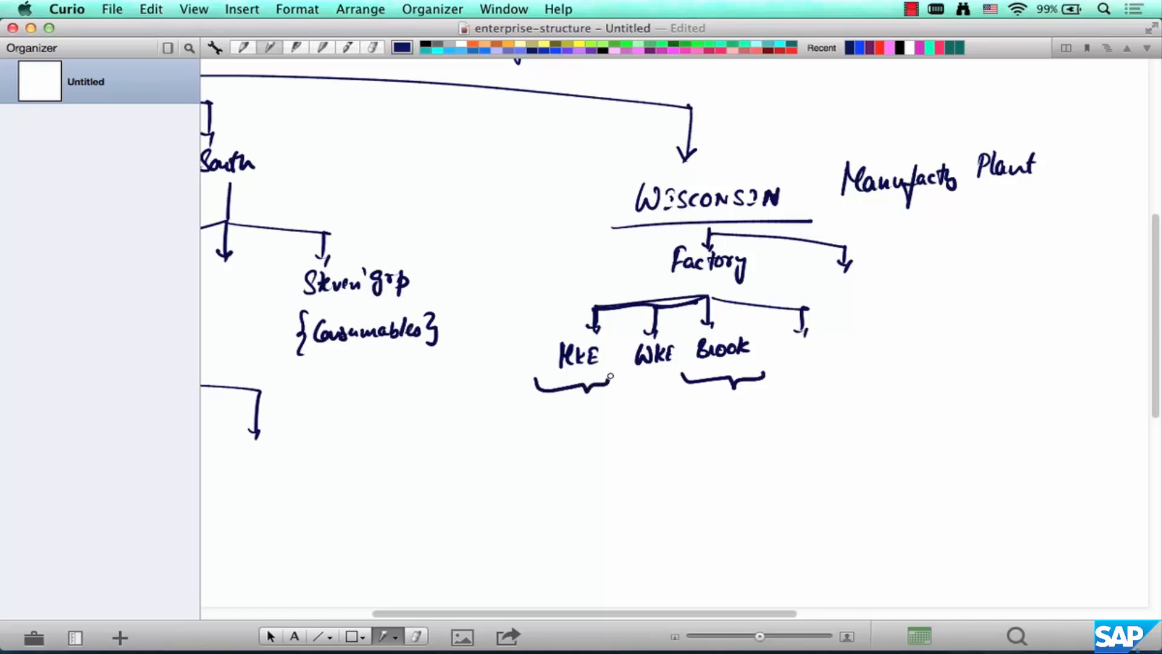
pyautogui.moveTo(916, 366)
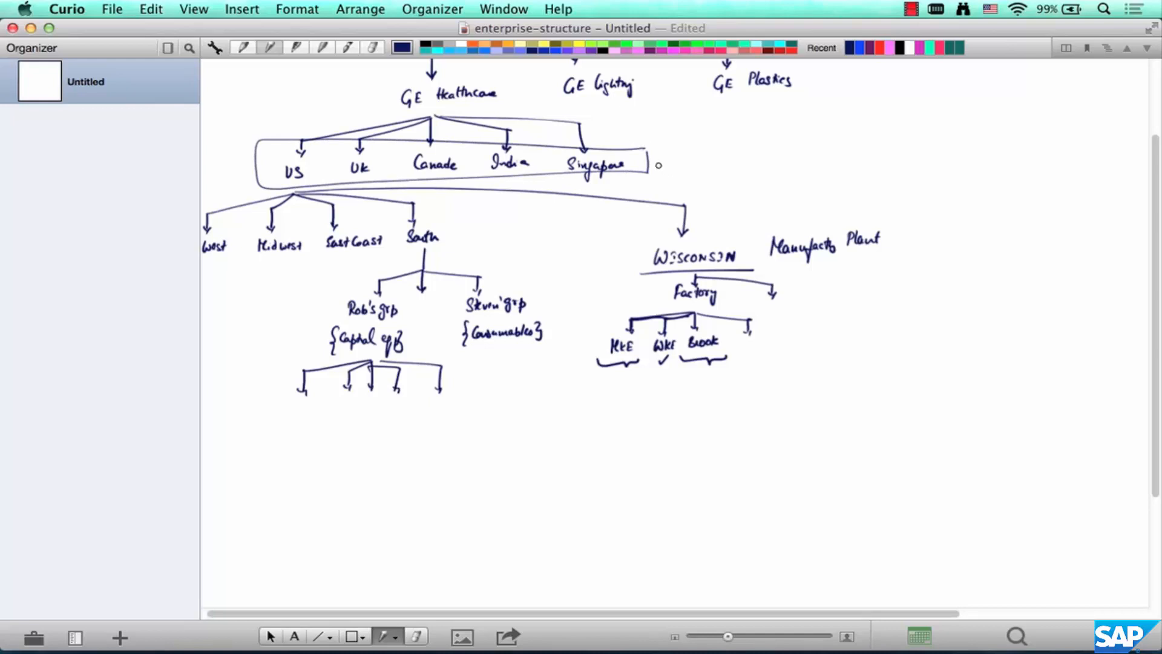
# Draw a small square beside Singapore labelled 'Legal office', with an arrow naming the country box 'Company'.
pyautogui.moveTo(704, 140); pyautogui.dragTo(657, 163)
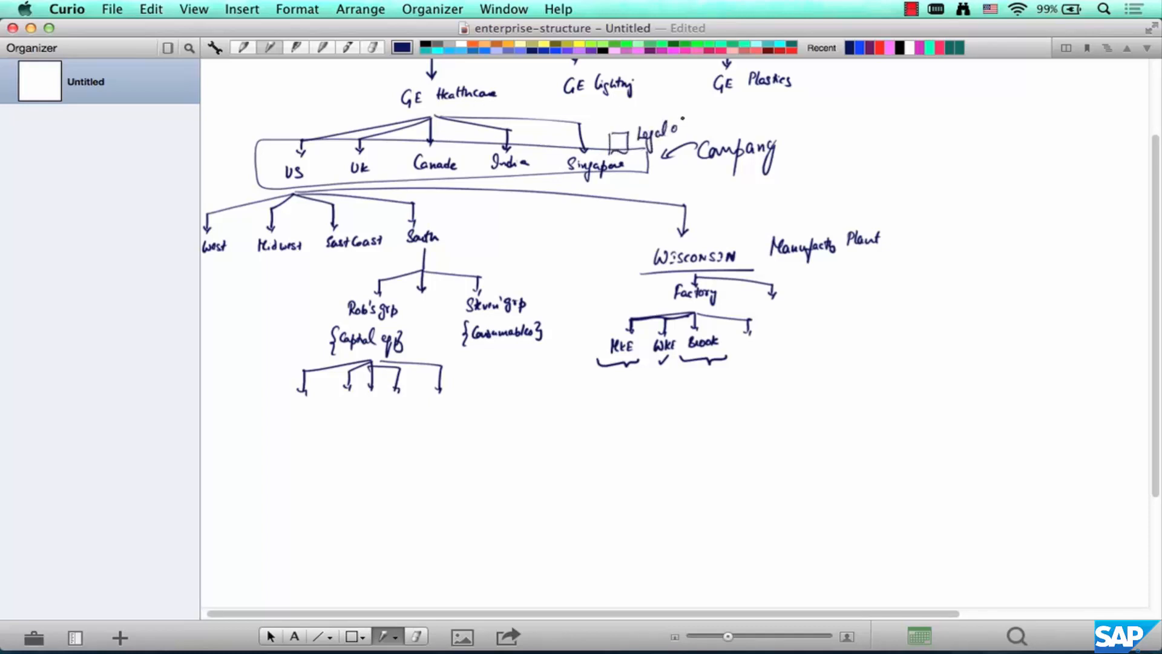
pyautogui.write('ffice')
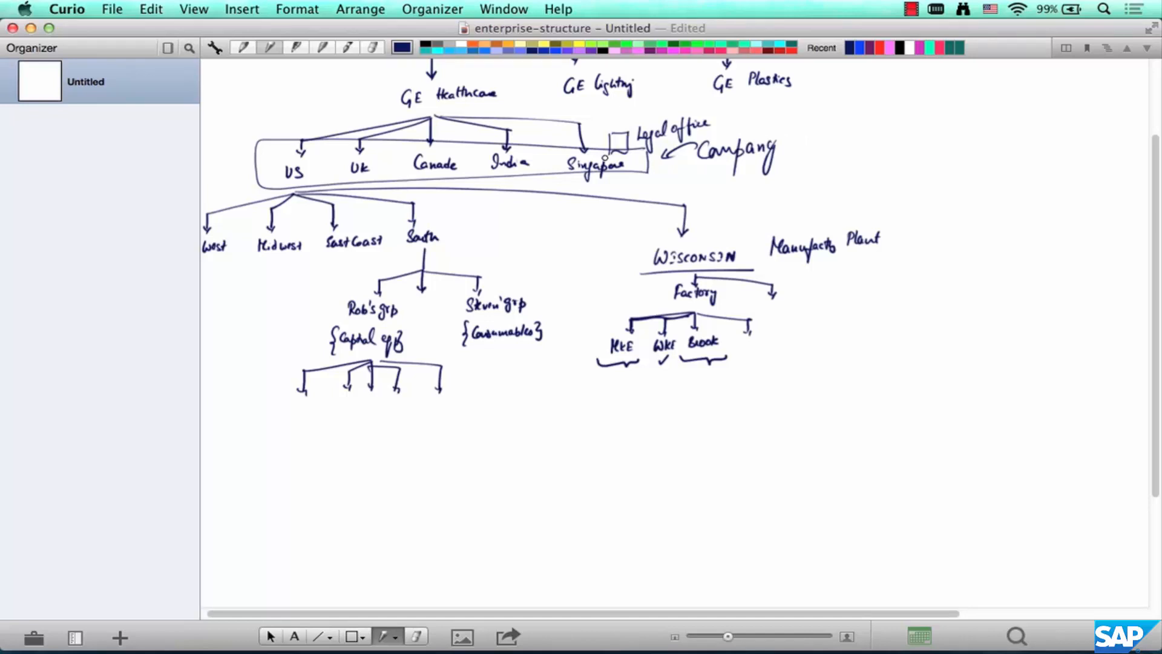
pyautogui.moveTo(549, 263)
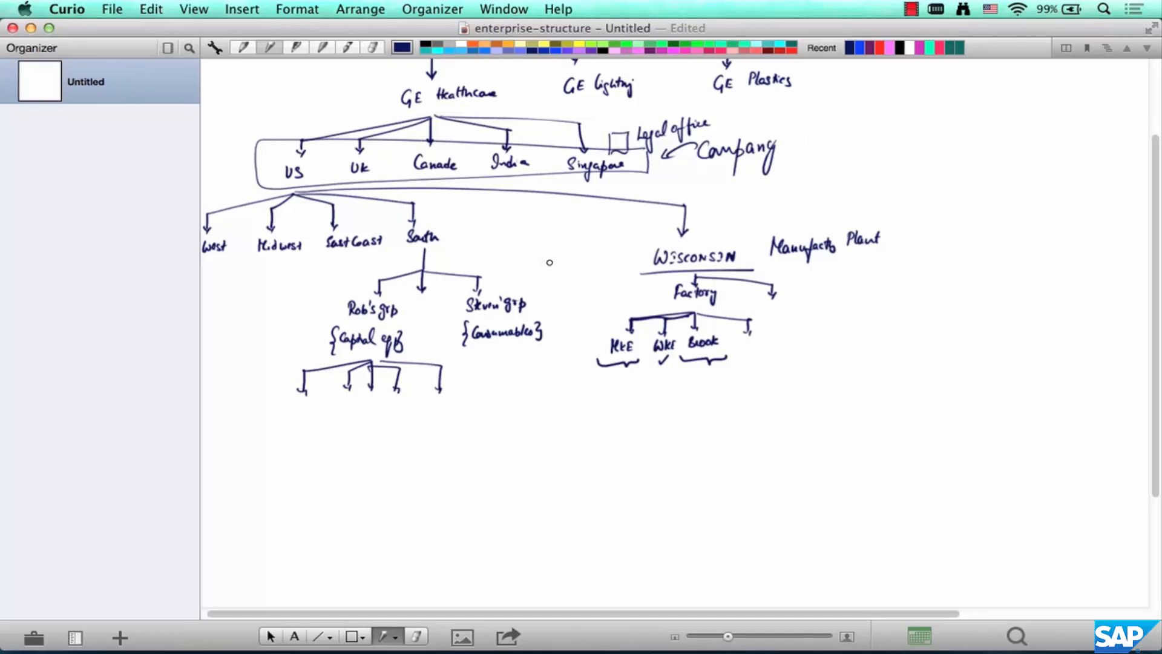
pyautogui.moveTo(552, 246)
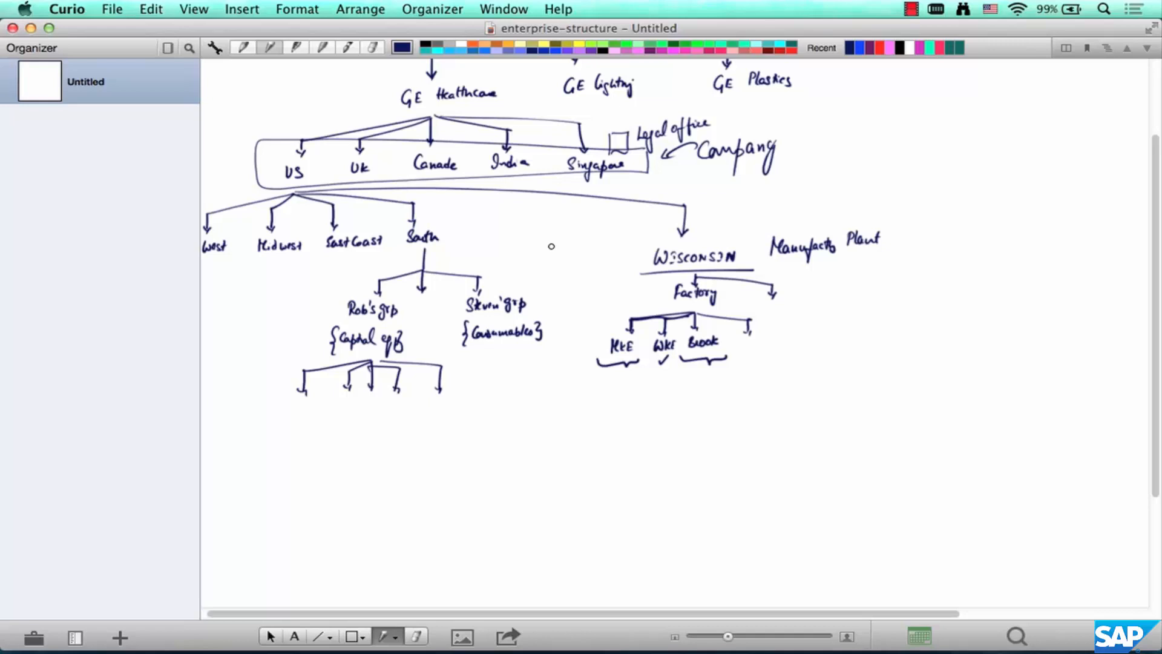
# Below a dividing line, write 'To represent the Structure of the Company in SAP is done via Enterprise Structure'.
pyautogui.scroll(-3)
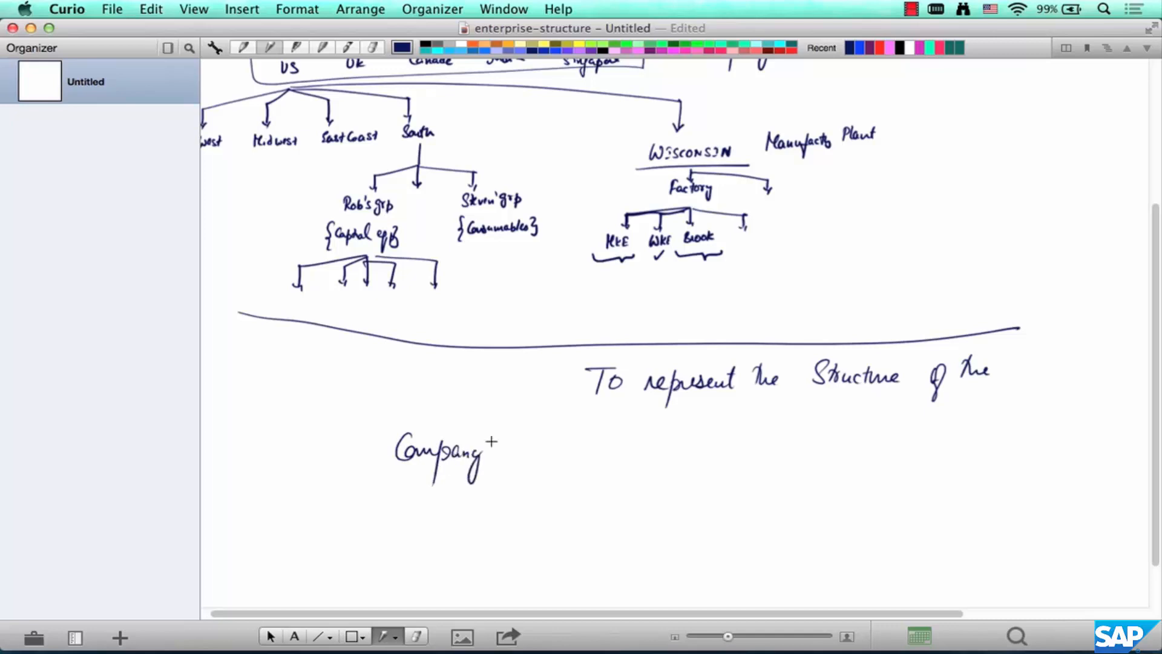
pyautogui.moveTo(519, 445); pyautogui.dragTo(600, 434)
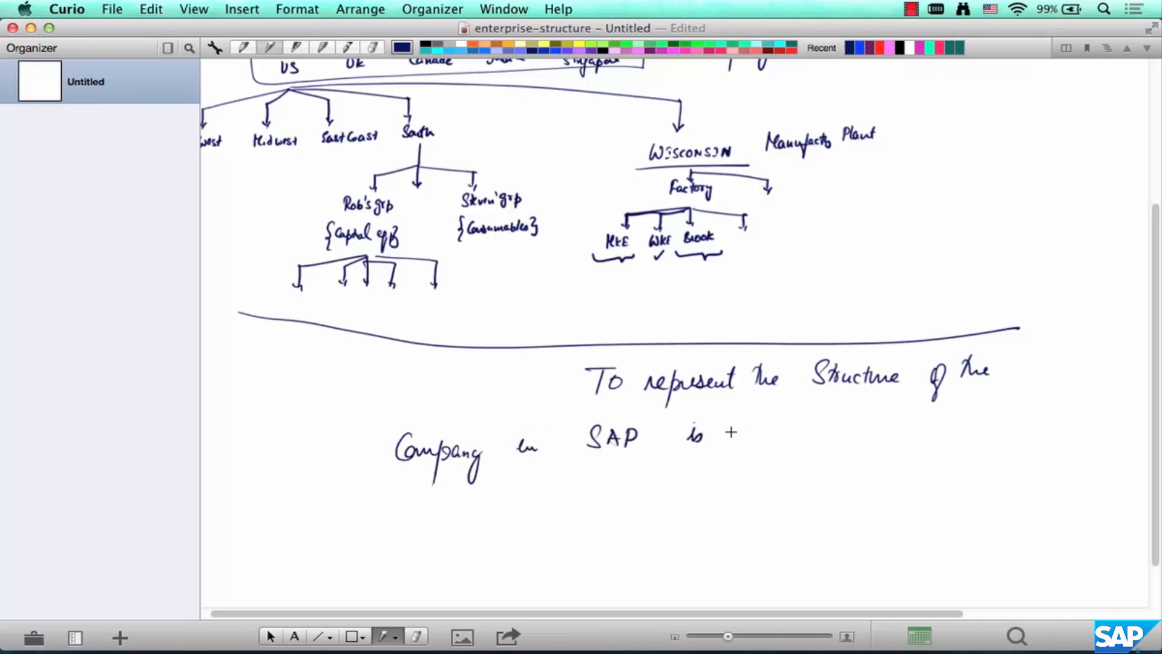
pyautogui.write('done Vi+')
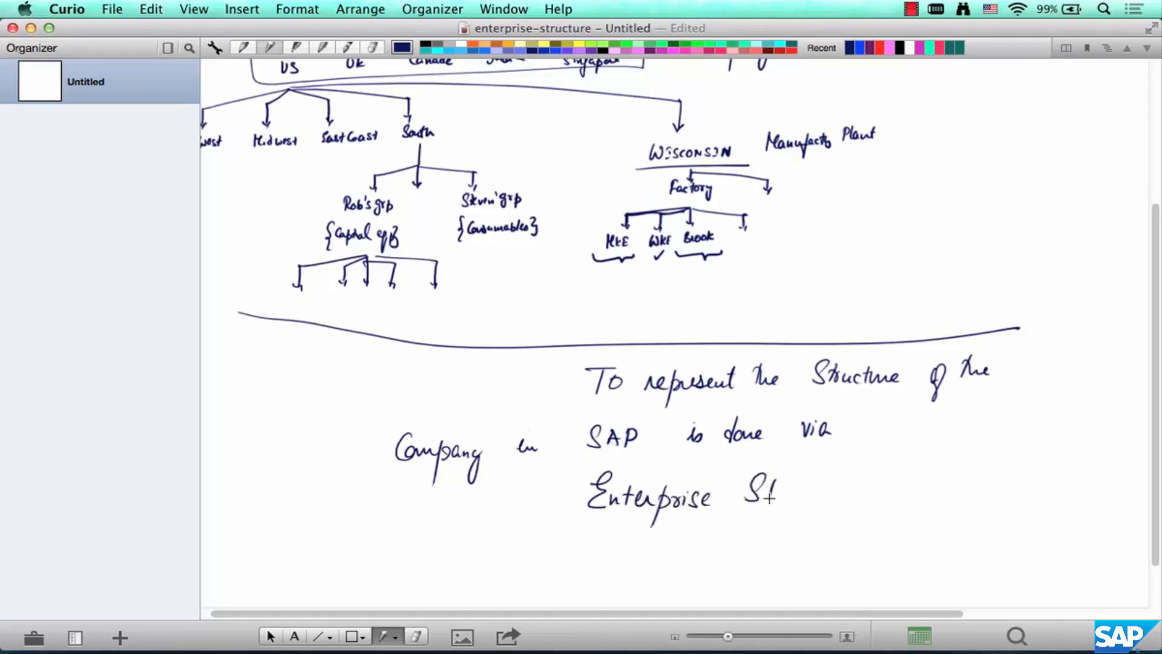
pyautogui.moveTo(749, 492); pyautogui.dragTo(837, 493)
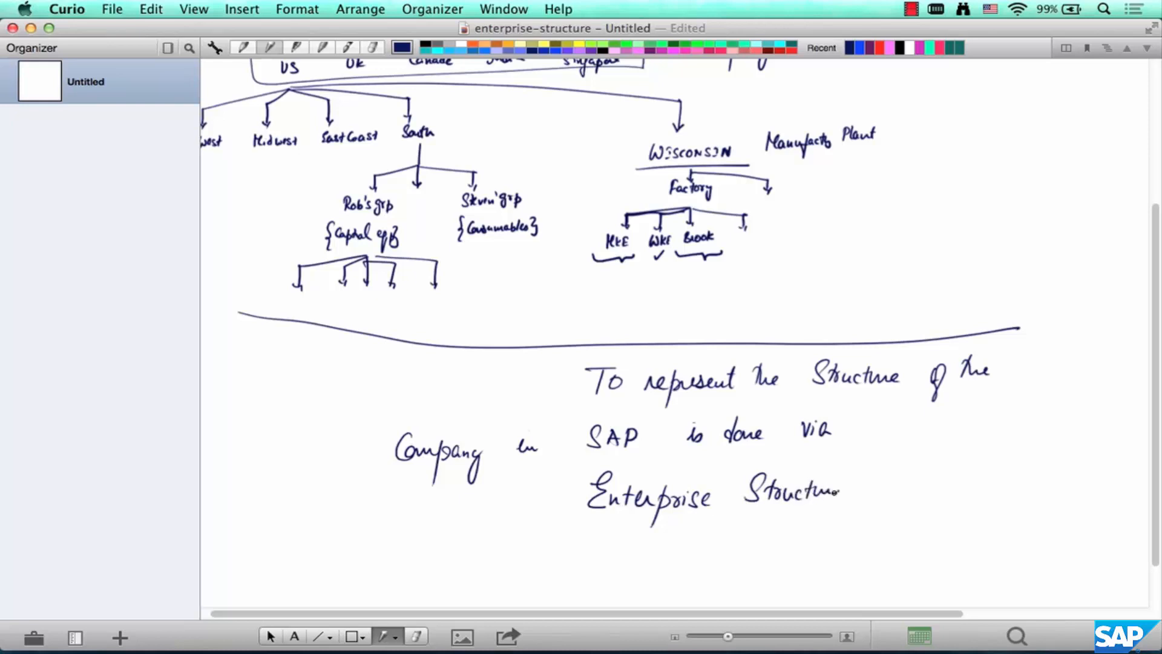